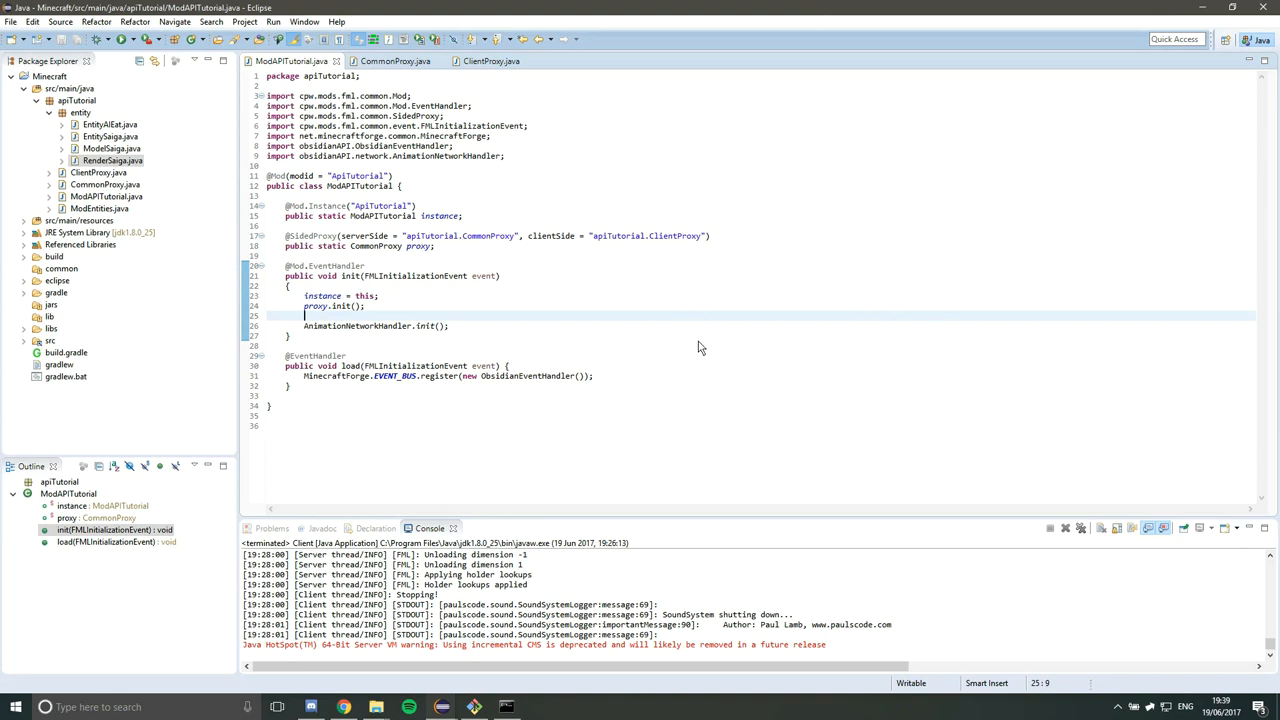
- In CommonProxy.registerAnimations, add AnimationRegistry.registerEntity(ModelSaiga.class, "saiga") and select ModelSaiga for replacement
{"action": "left_click", "coordinate": [376, 68]}
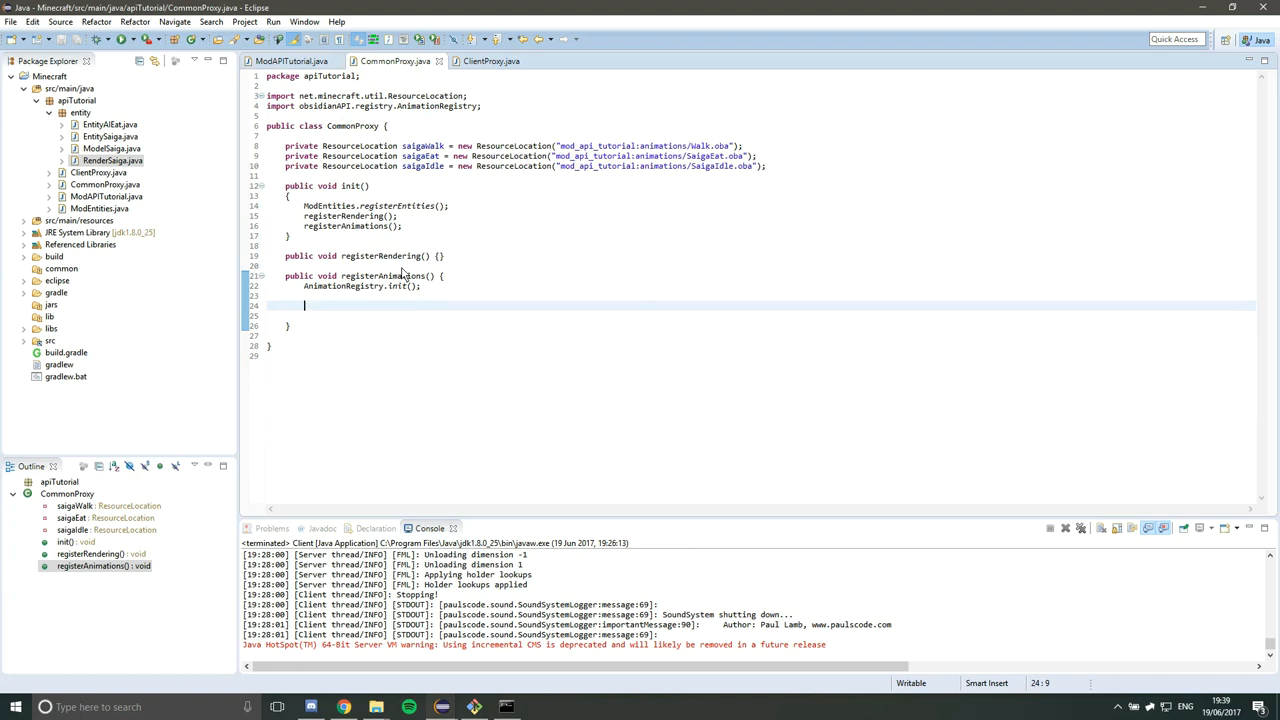
{"action": "type", "text": "AnimationRegistry."}
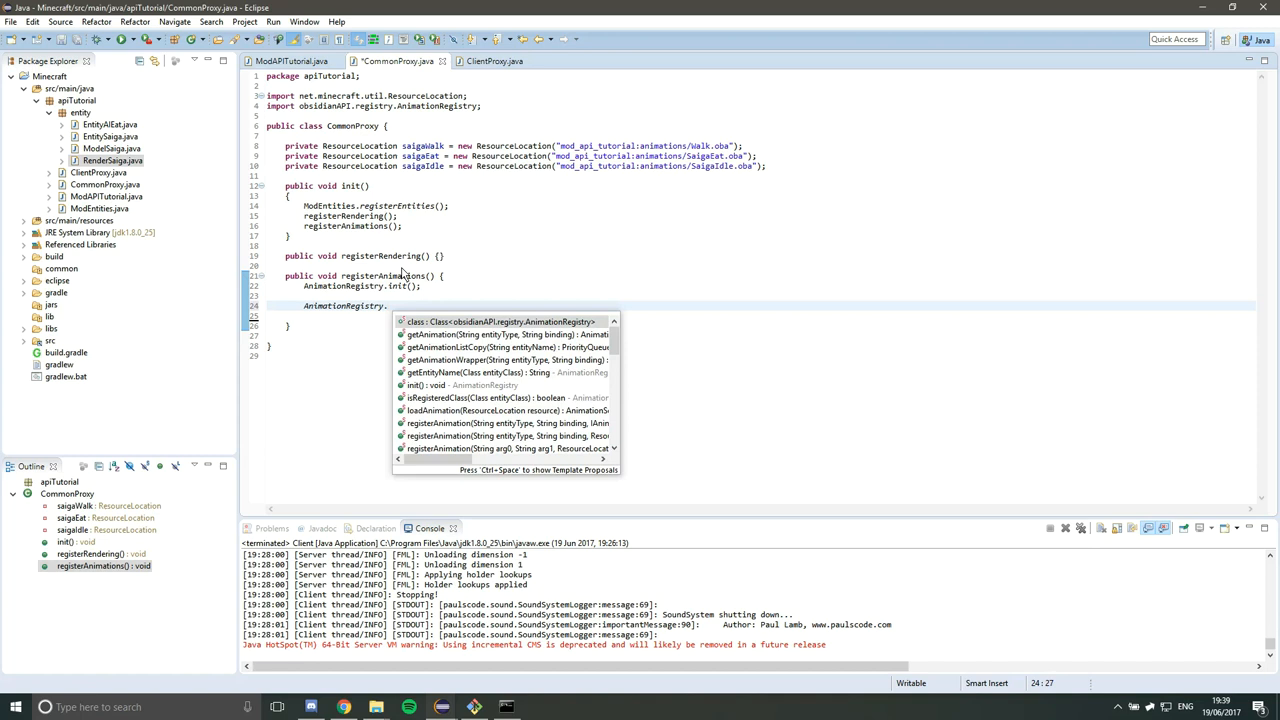
{"action": "mouse_move", "coordinate": [490, 396]}
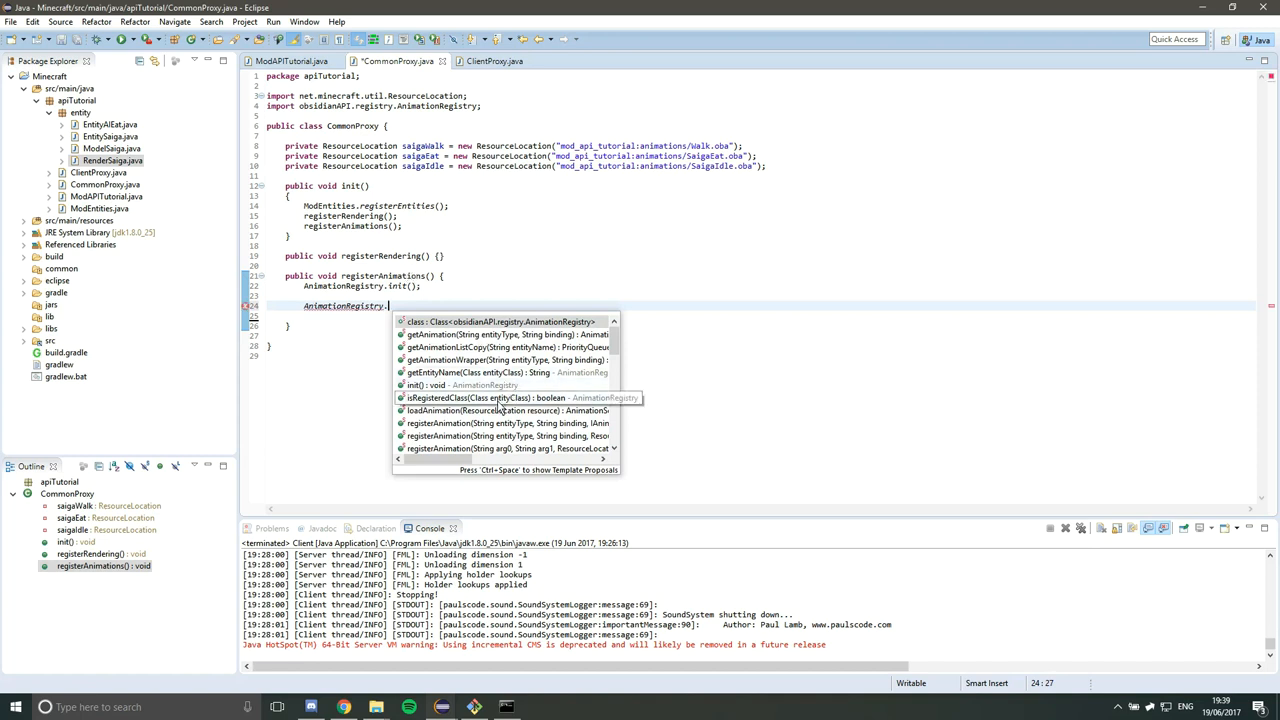
{"action": "type", "text": "re"}
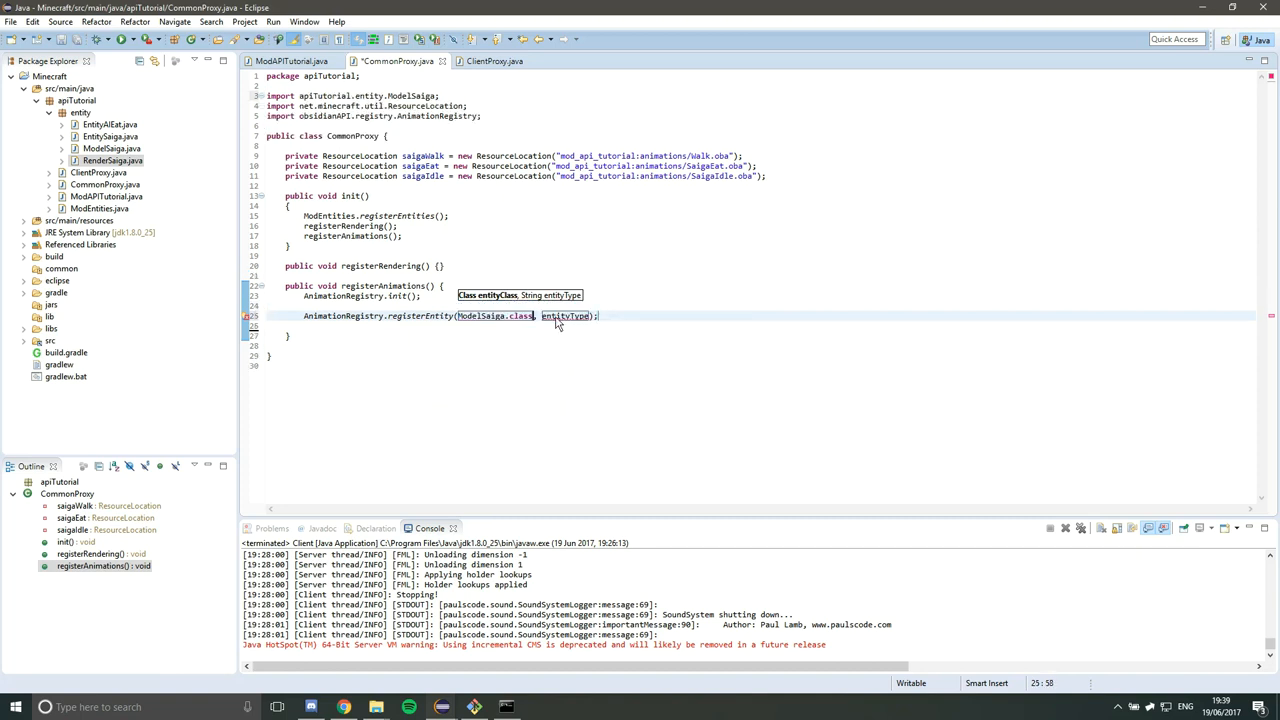
{"action": "type", "text": "\"saiga\""}
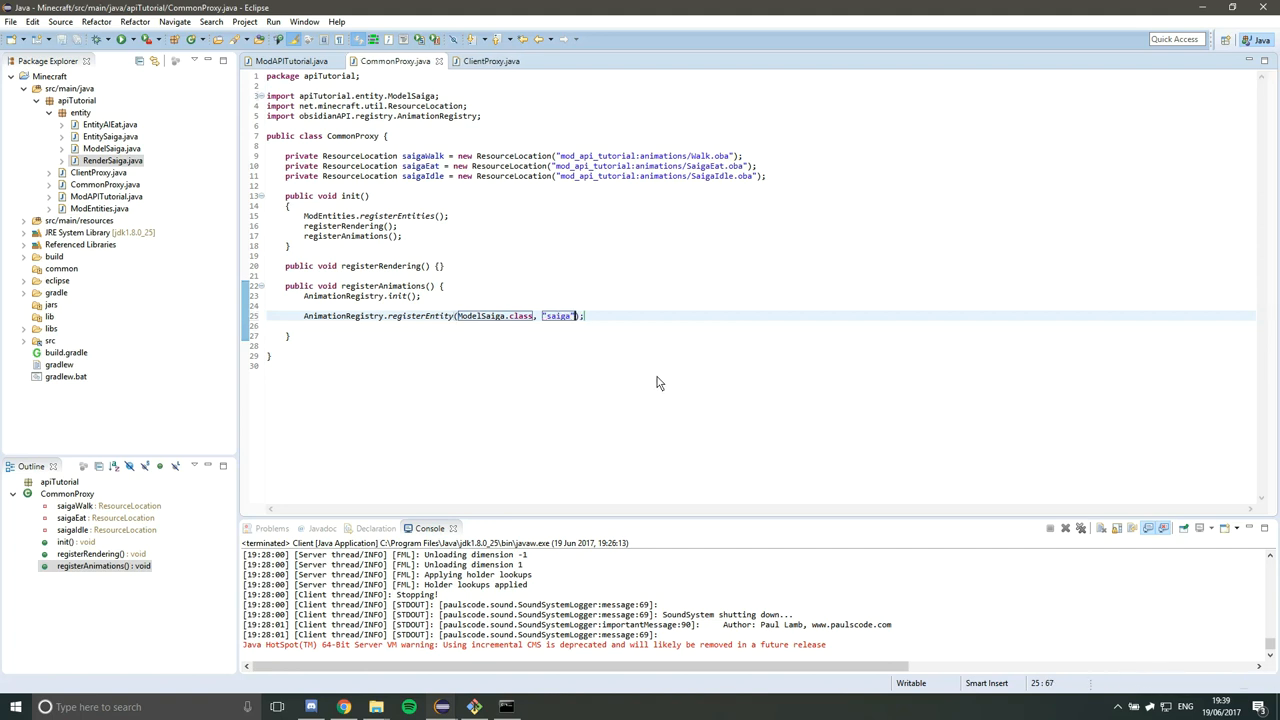
{"action": "mouse_move", "coordinate": [552, 344]}
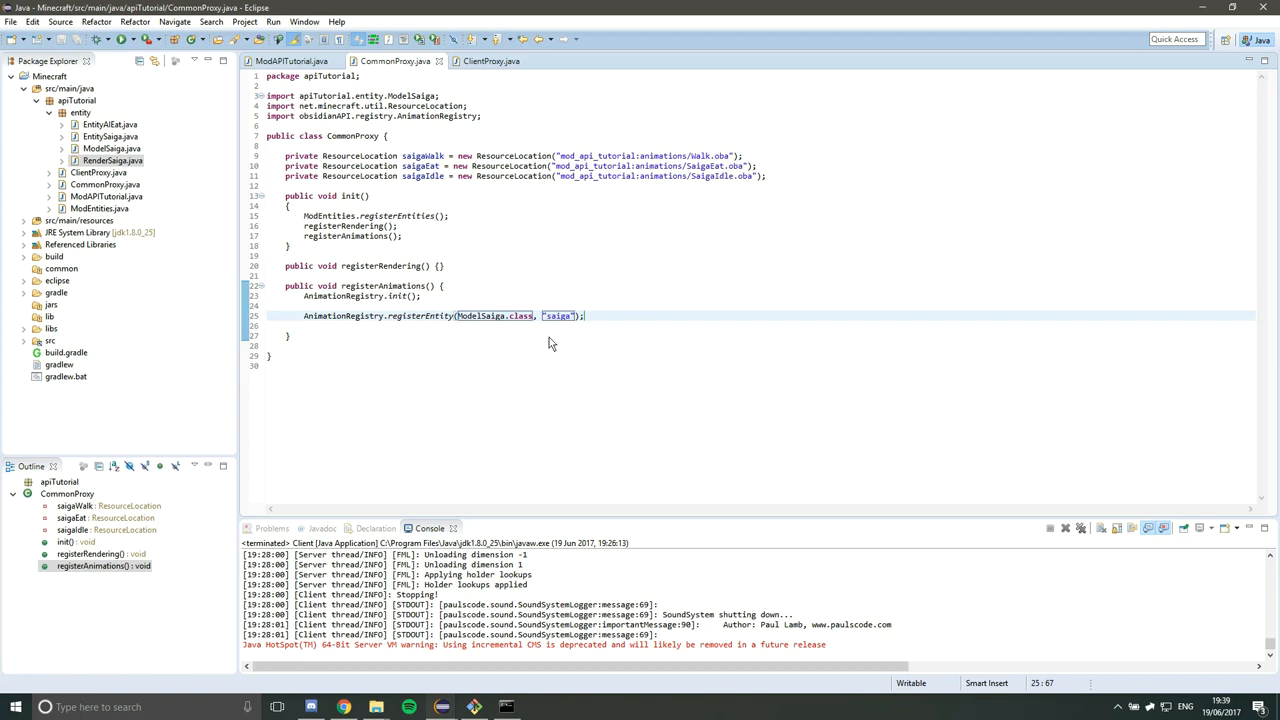
{"action": "double_click", "coordinate": [492, 316]}
{"action": "type", "text": "Entity"}
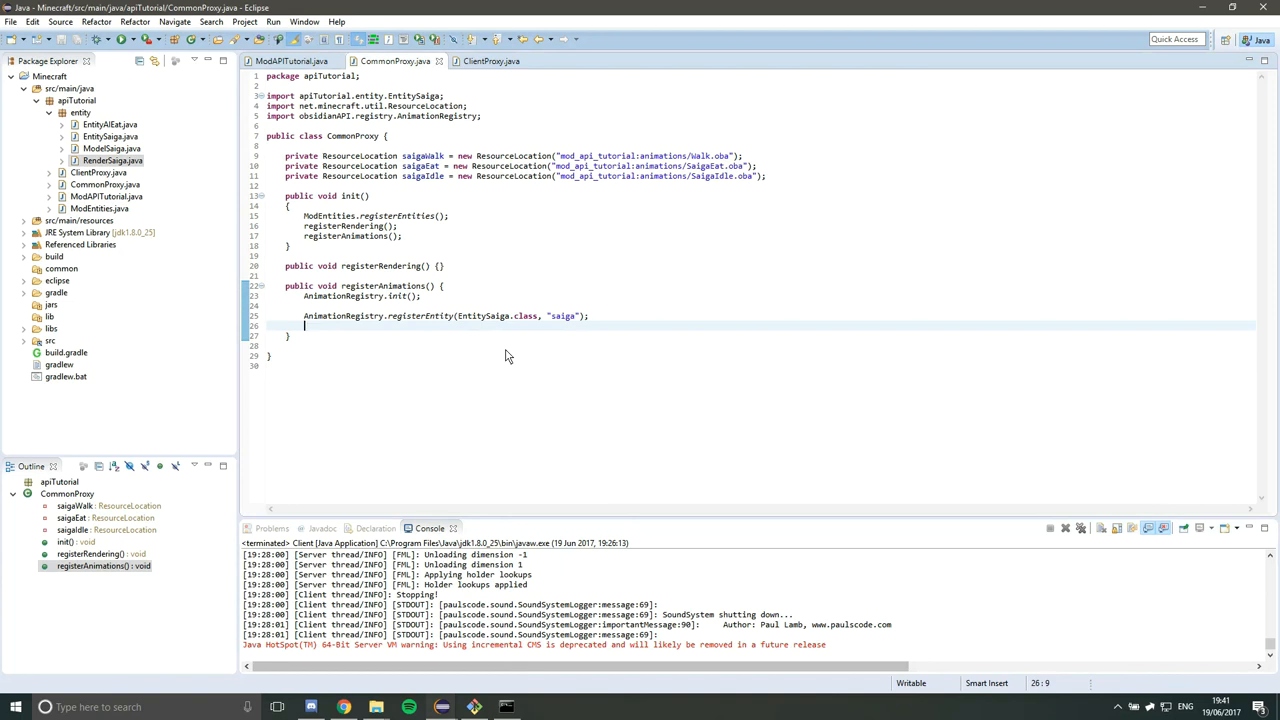
- Add an AnimationRegistry.registerAnimation call and start filling its arguments with "saiga", "walk", saigaWalk
{"action": "type", "text": "AnimationRegistry"}
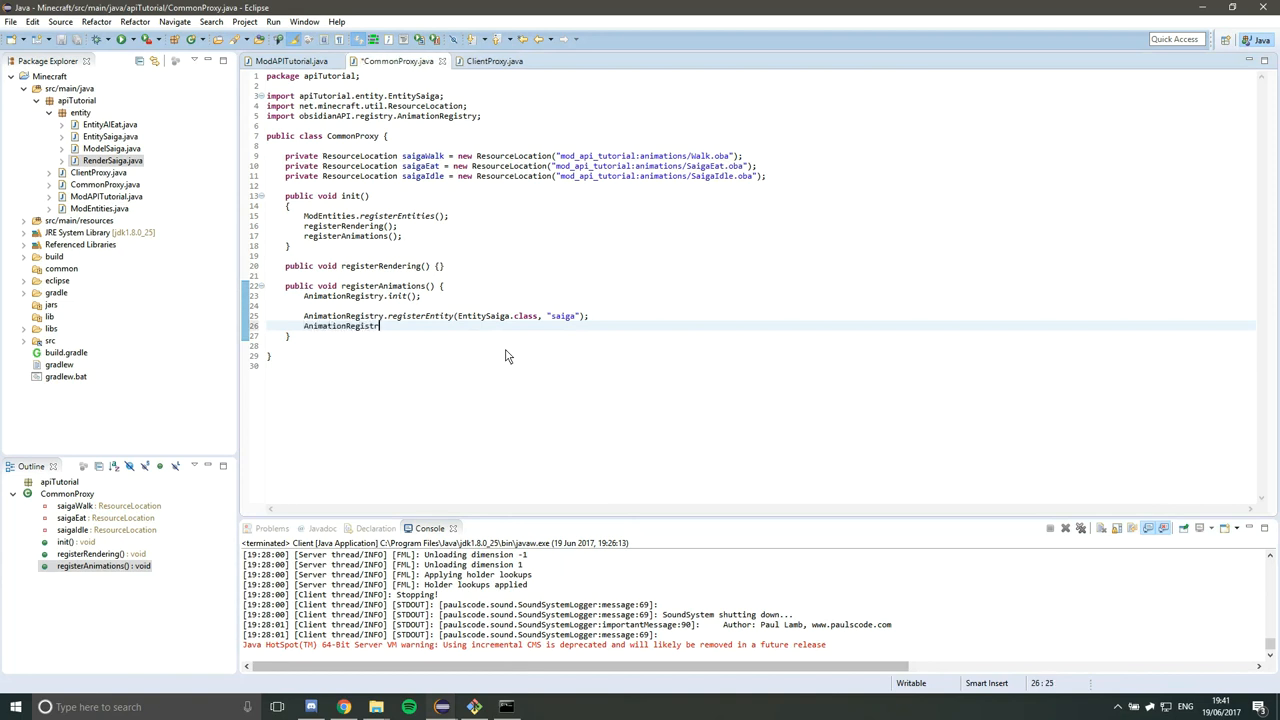
{"action": "type", "text": "re"}
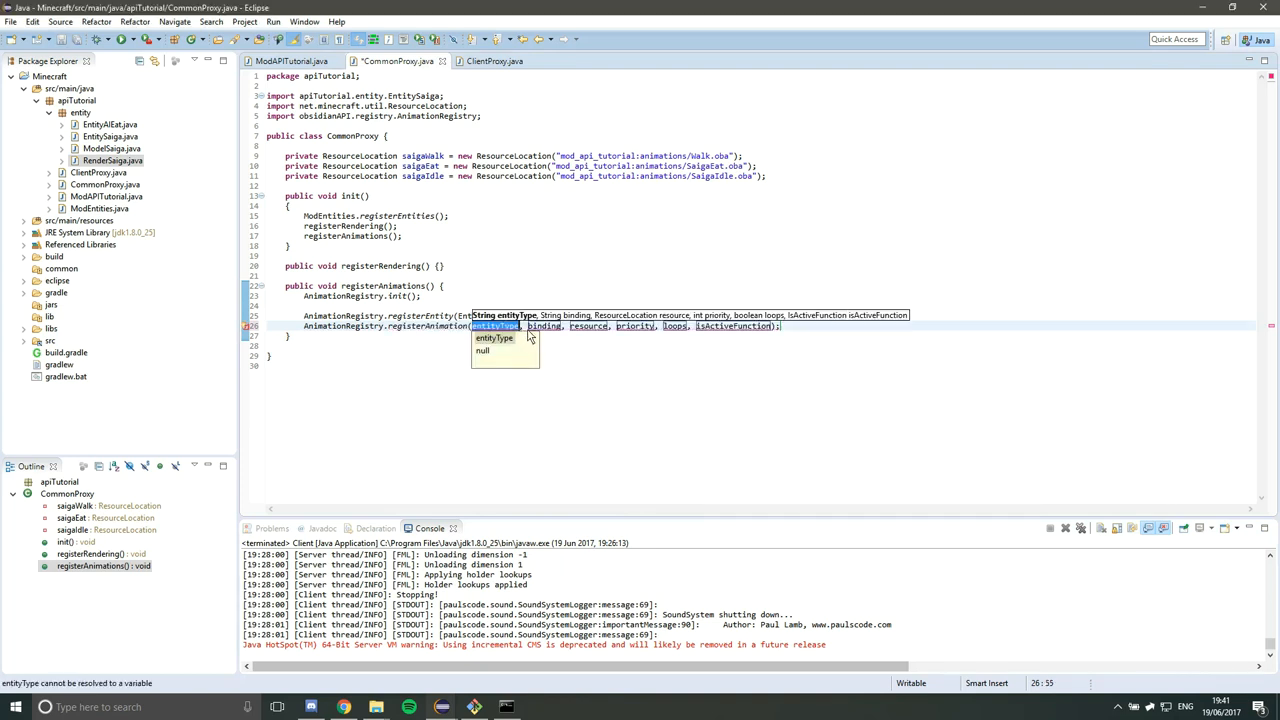
{"action": "mouse_move", "coordinate": [564, 358]}
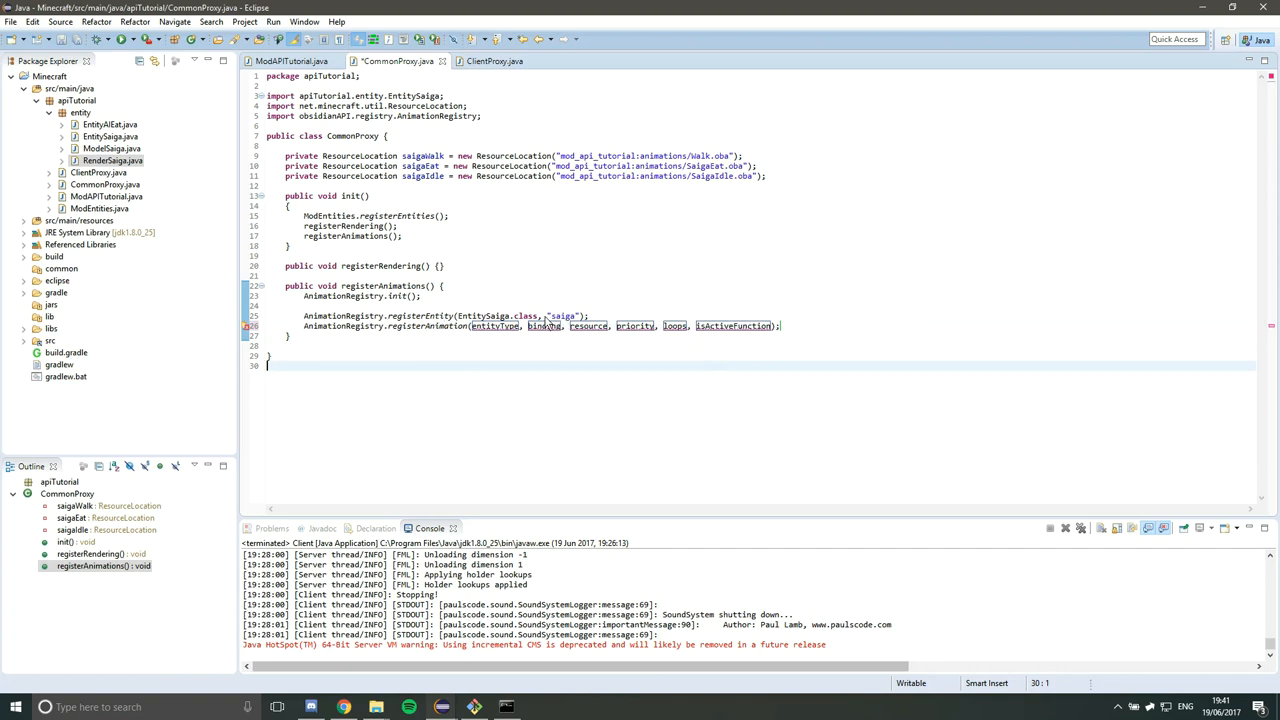
{"action": "double_click", "coordinate": [494, 326]}
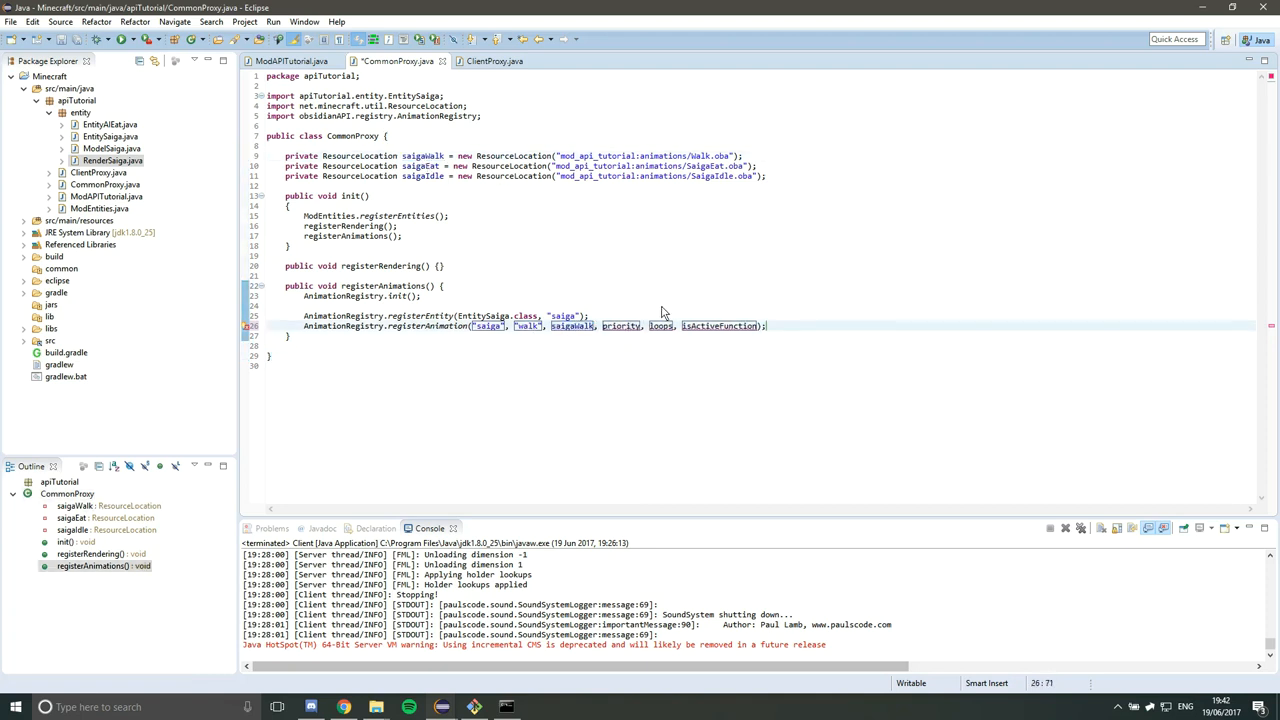
{"action": "mouse_move", "coordinate": [752, 336]}
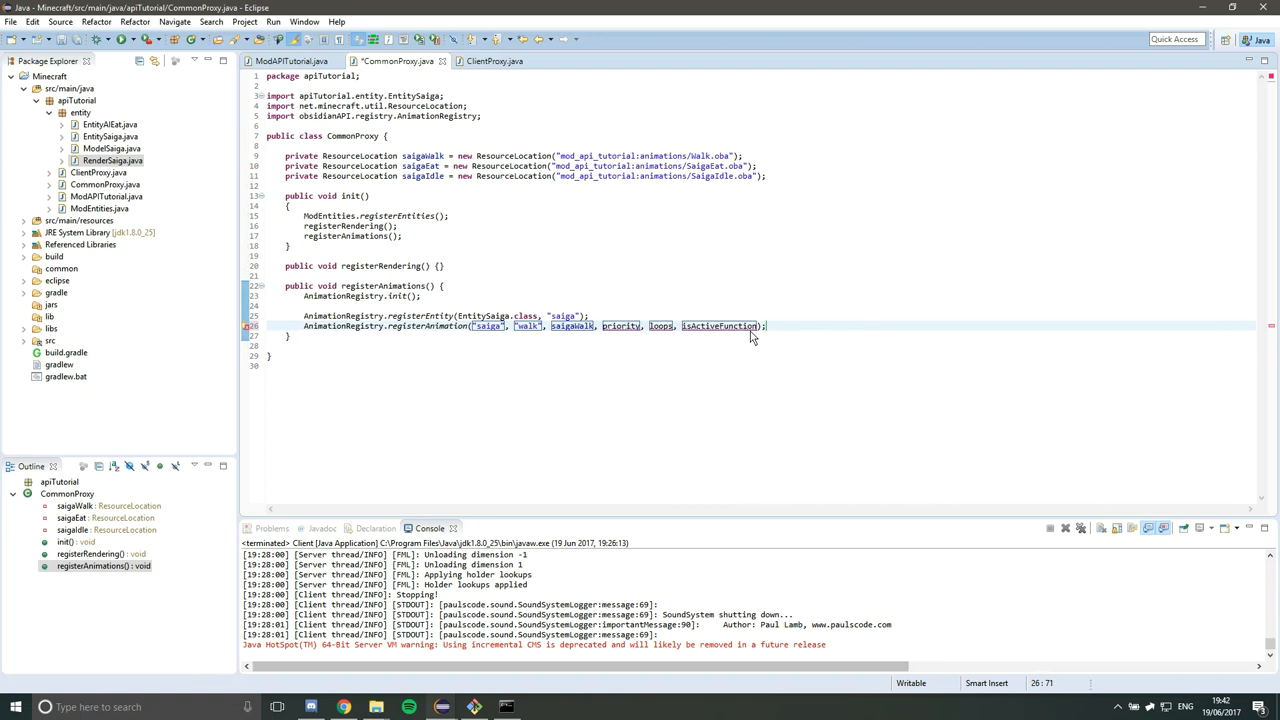
- Set the walk registration's priority argument to 0
{"action": "double_click", "coordinate": [620, 326]}
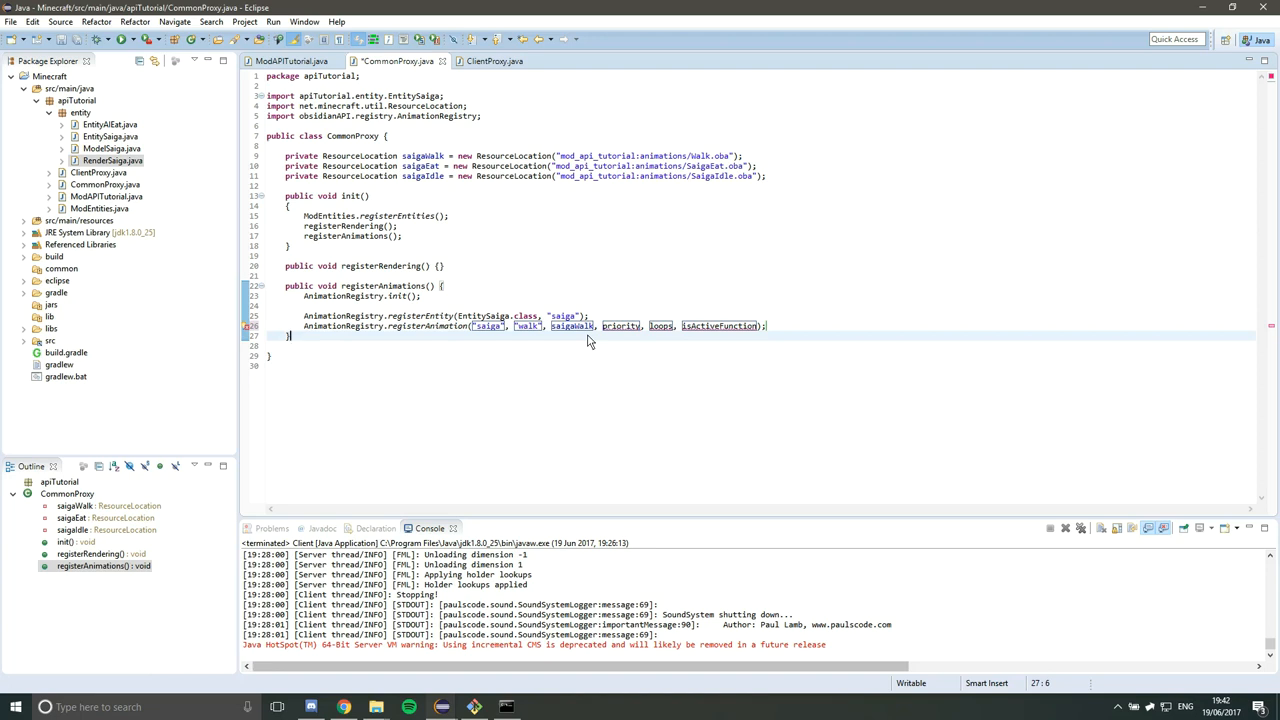
{"action": "mouse_move", "coordinate": [548, 332]}
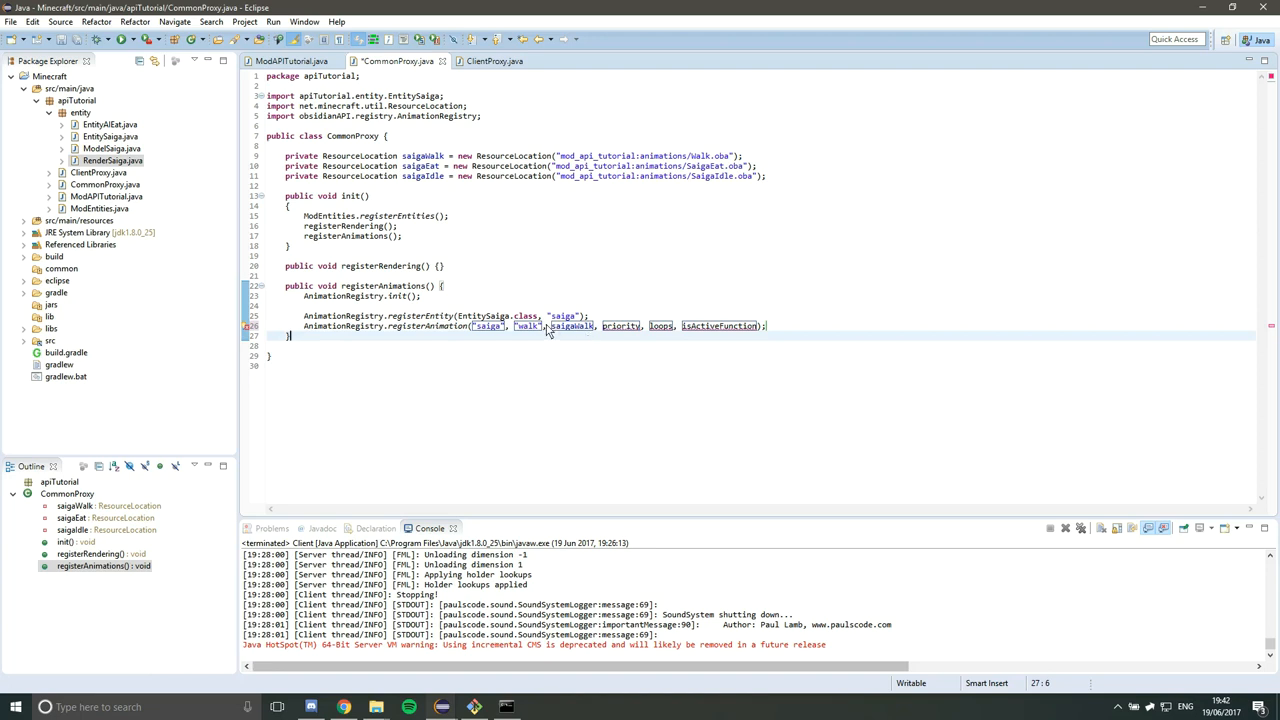
{"action": "mouse_move", "coordinate": [468, 192]}
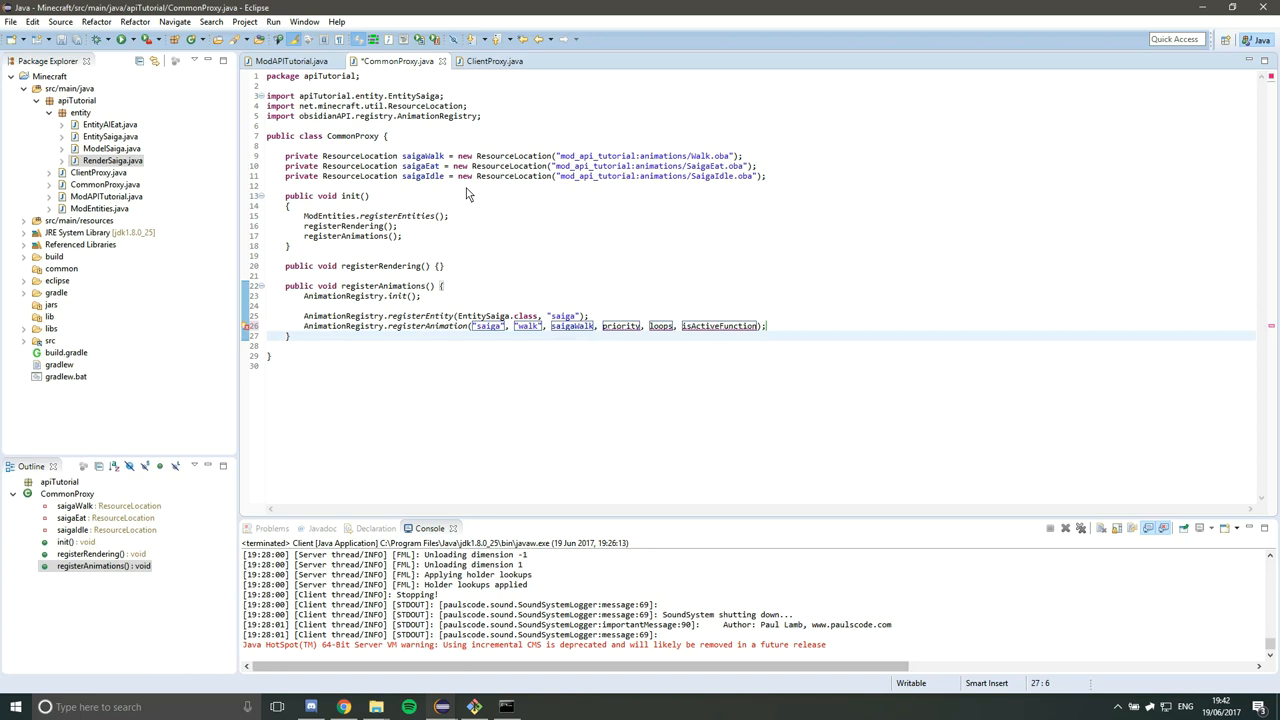
{"action": "mouse_move", "coordinate": [612, 300]}
{"action": "type", "text": "0"}
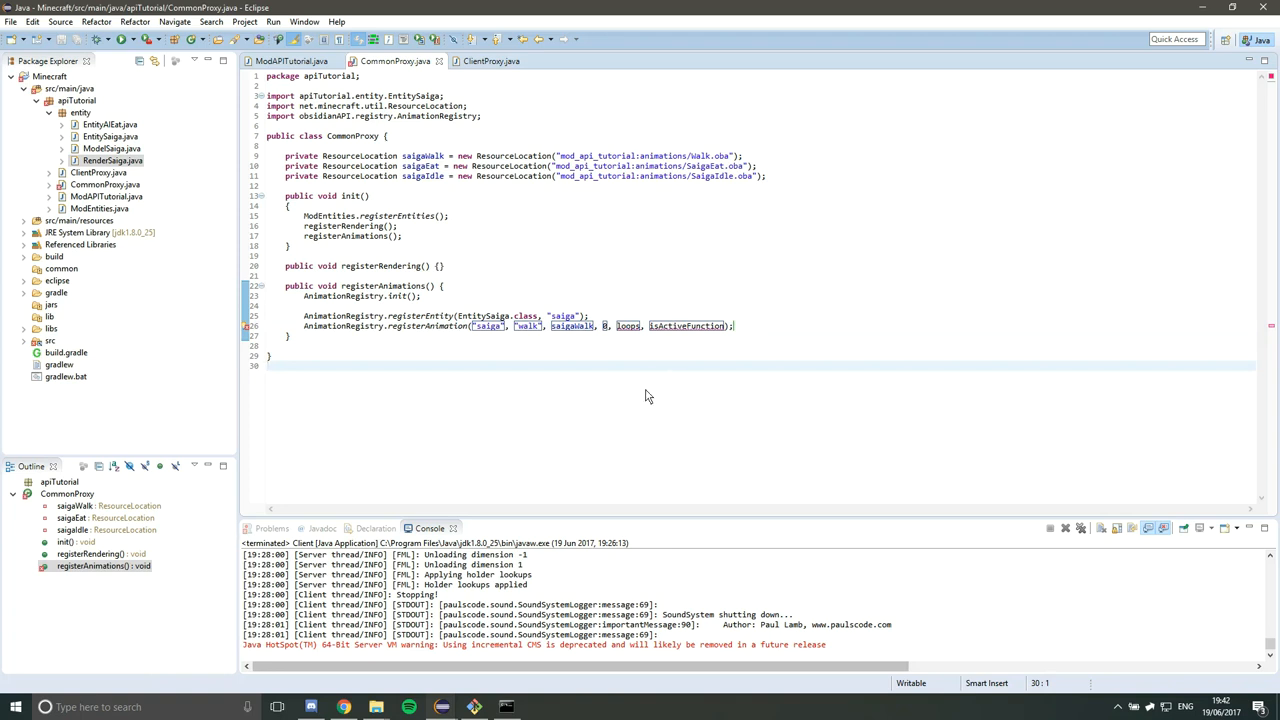
{"action": "mouse_move", "coordinate": [632, 372]}
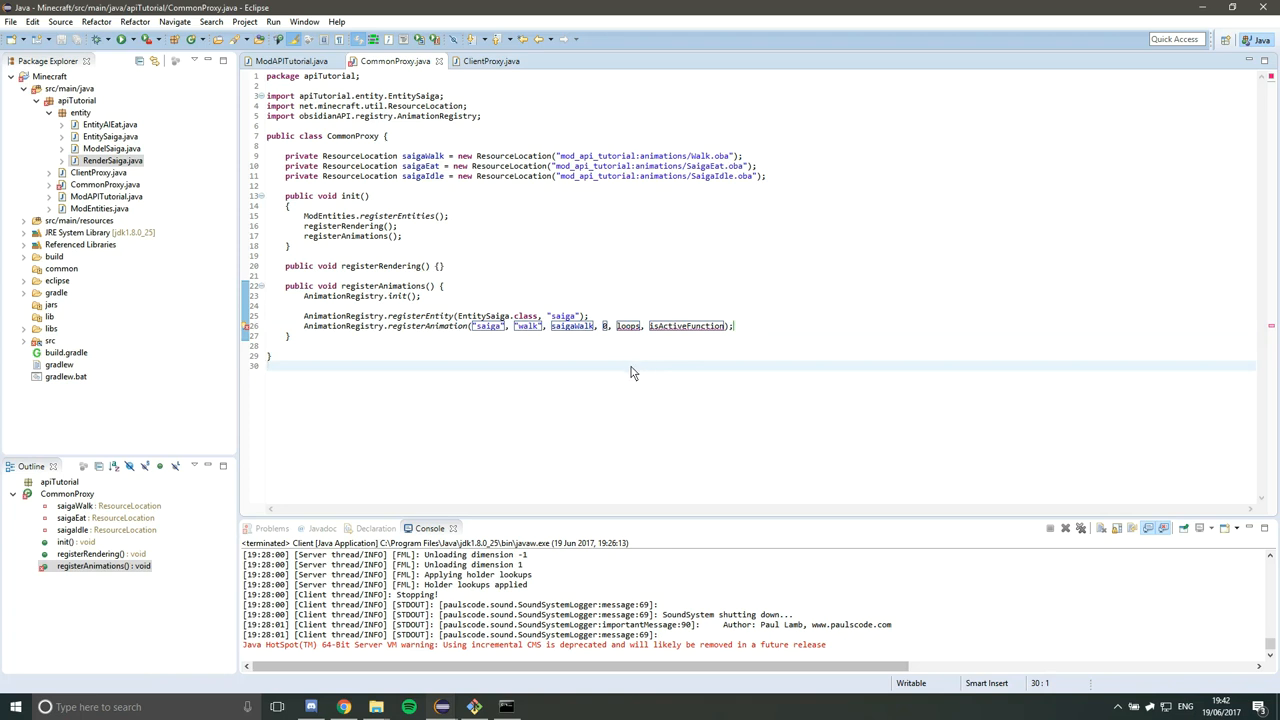
{"action": "mouse_move", "coordinate": [476, 332]}
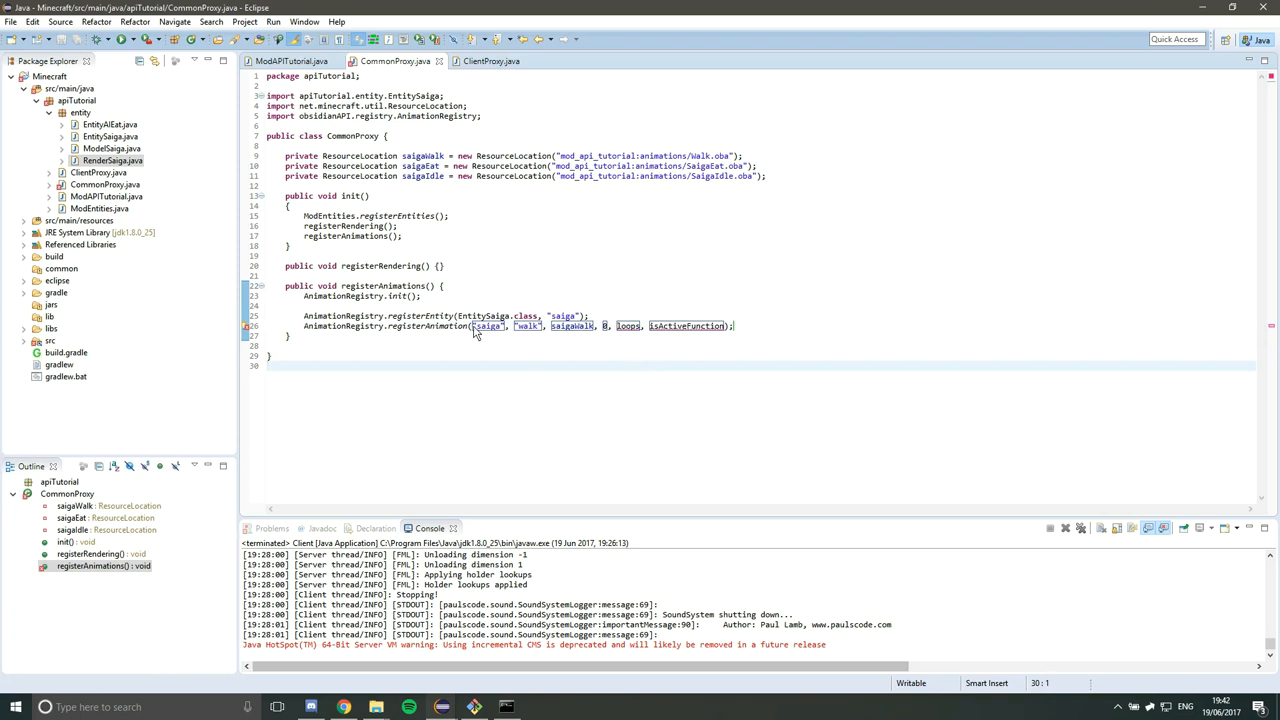
{"action": "mouse_move", "coordinate": [436, 270]}
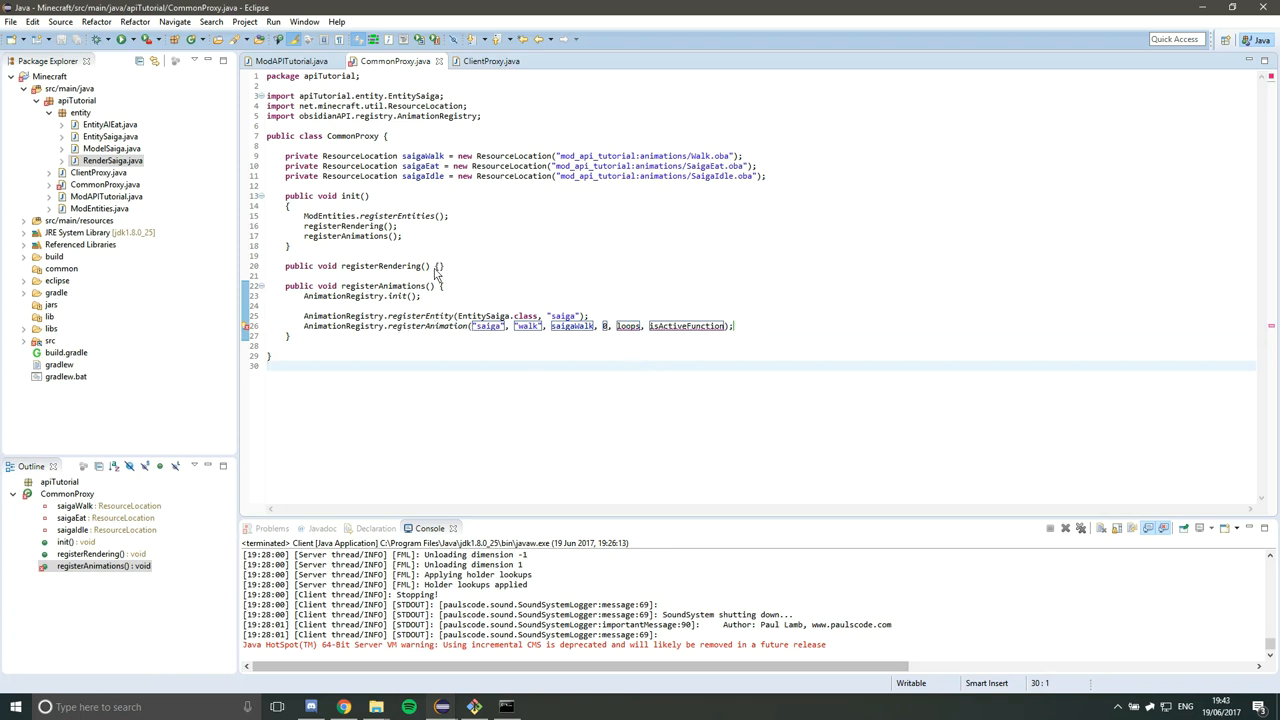
{"action": "mouse_move", "coordinate": [614, 336]}
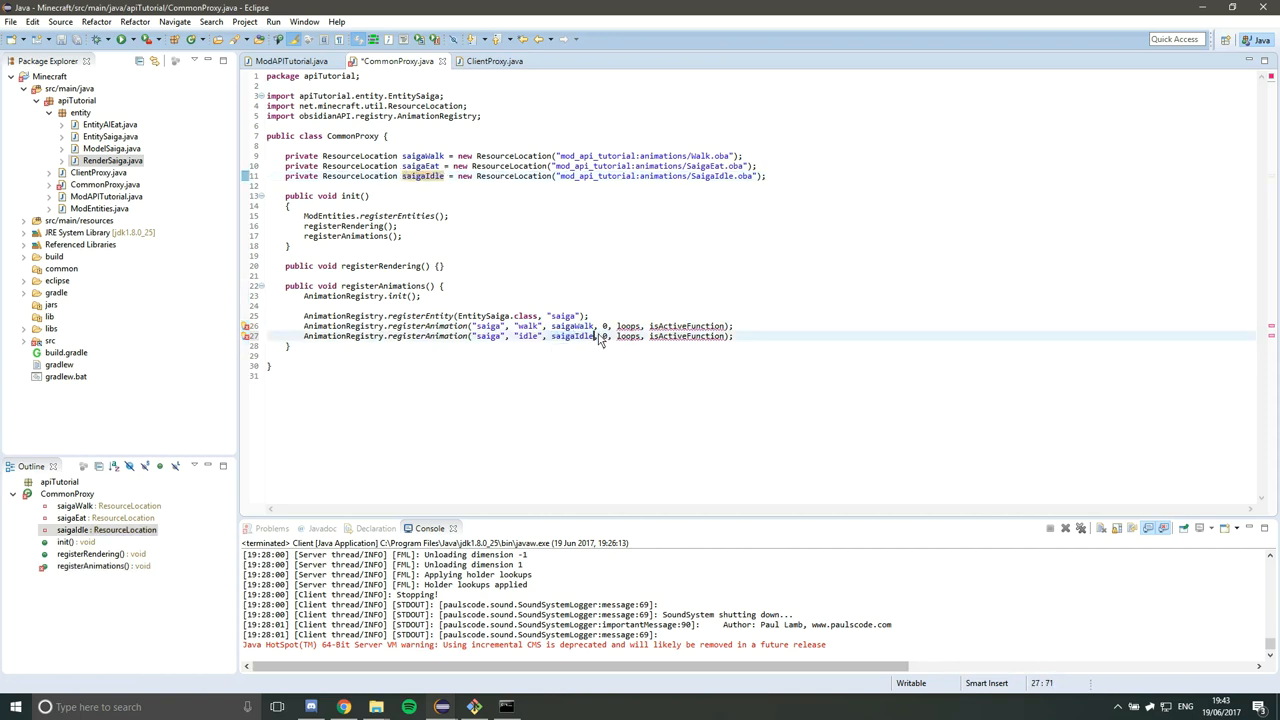
- Give the idle registration priority 50 and set loops to true in both the walk and idle calls
{"action": "type", "text": "50"}
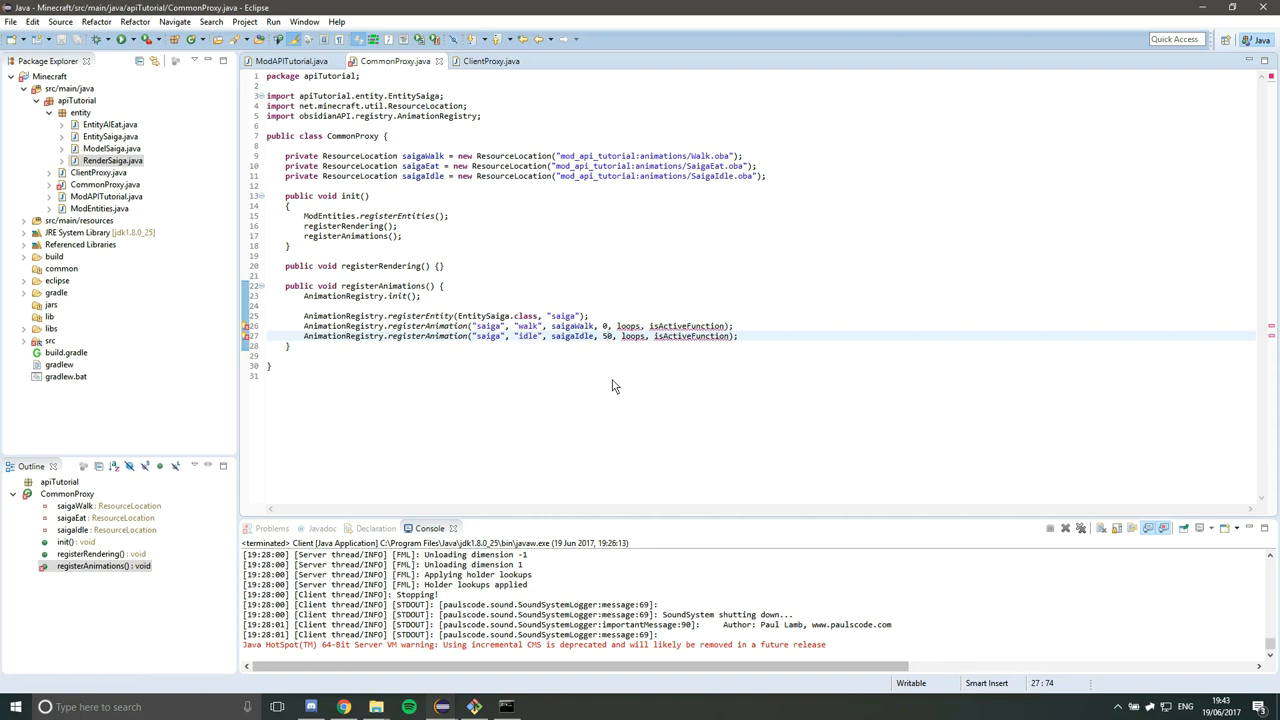
{"action": "mouse_move", "coordinate": [744, 408]}
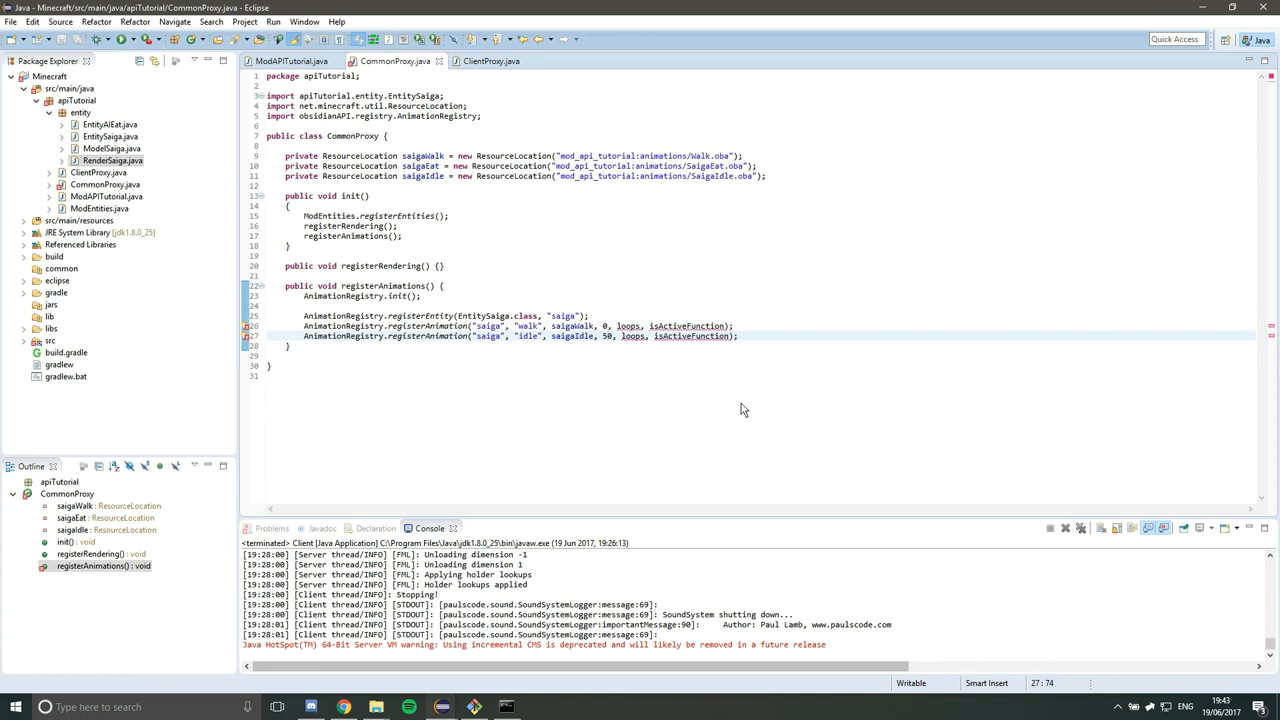
{"action": "mouse_move", "coordinate": [622, 326]}
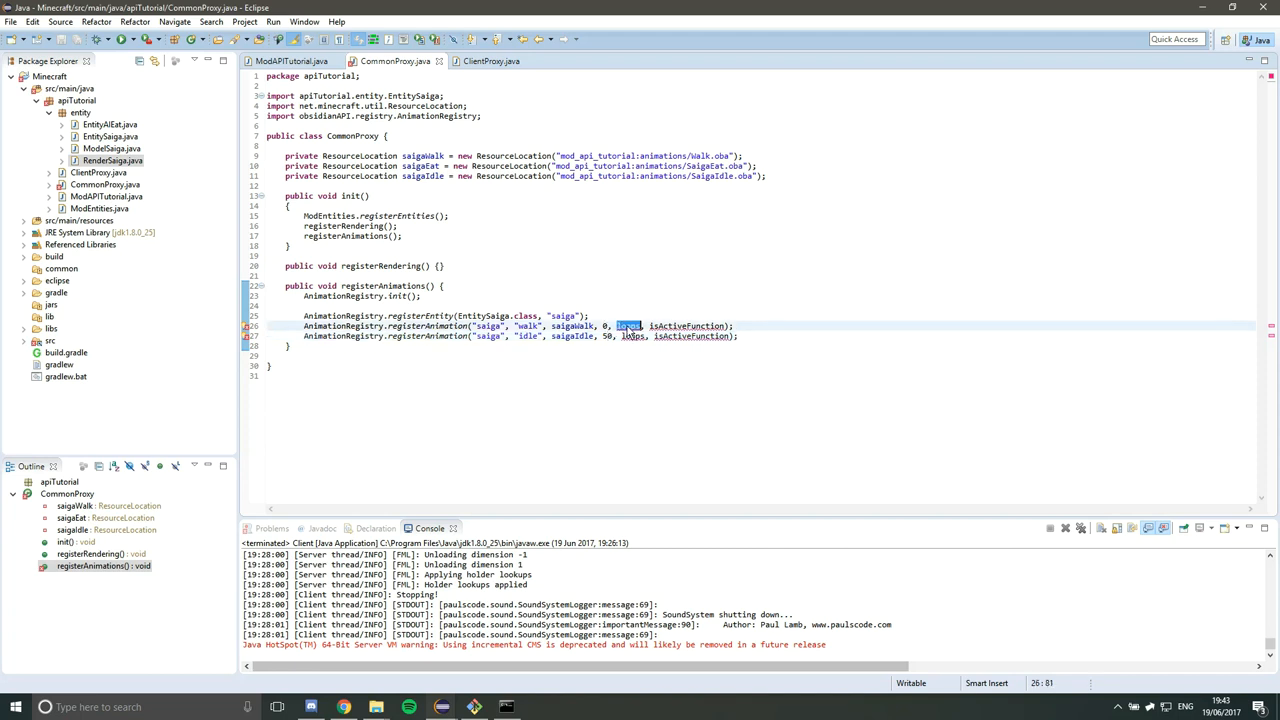
{"action": "type", "text": "true"}
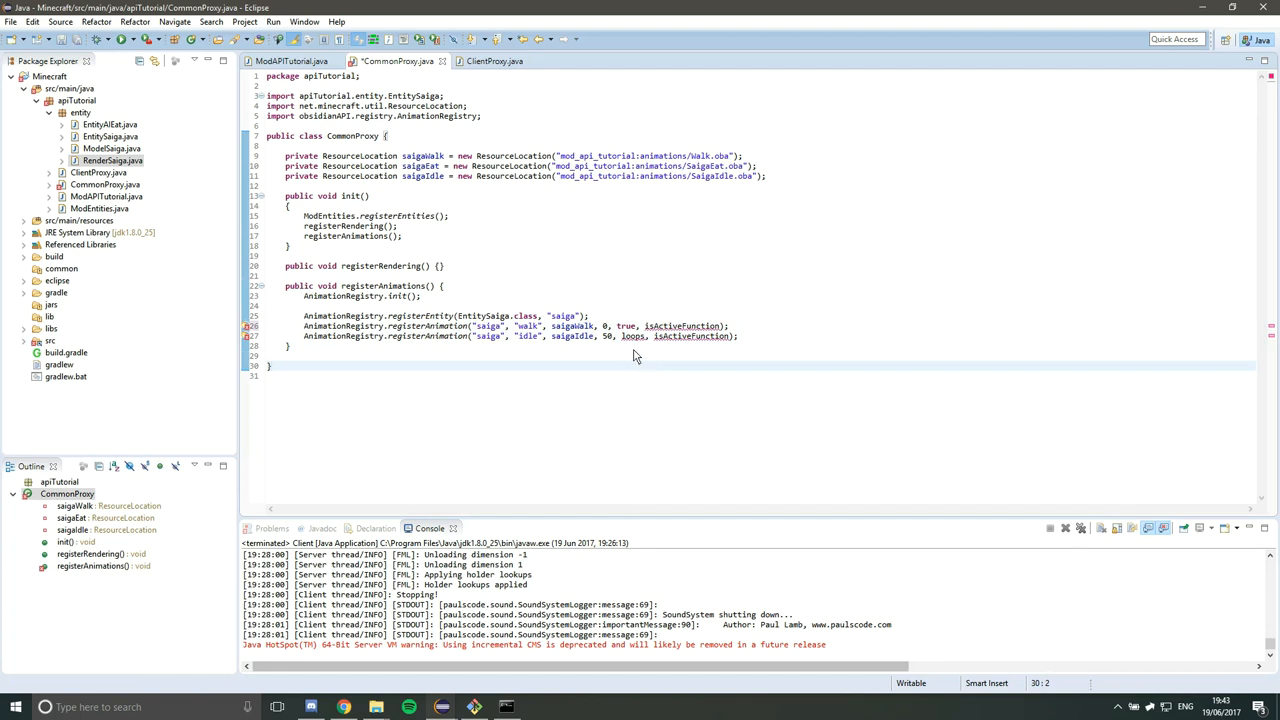
{"action": "mouse_move", "coordinate": [480, 352]}
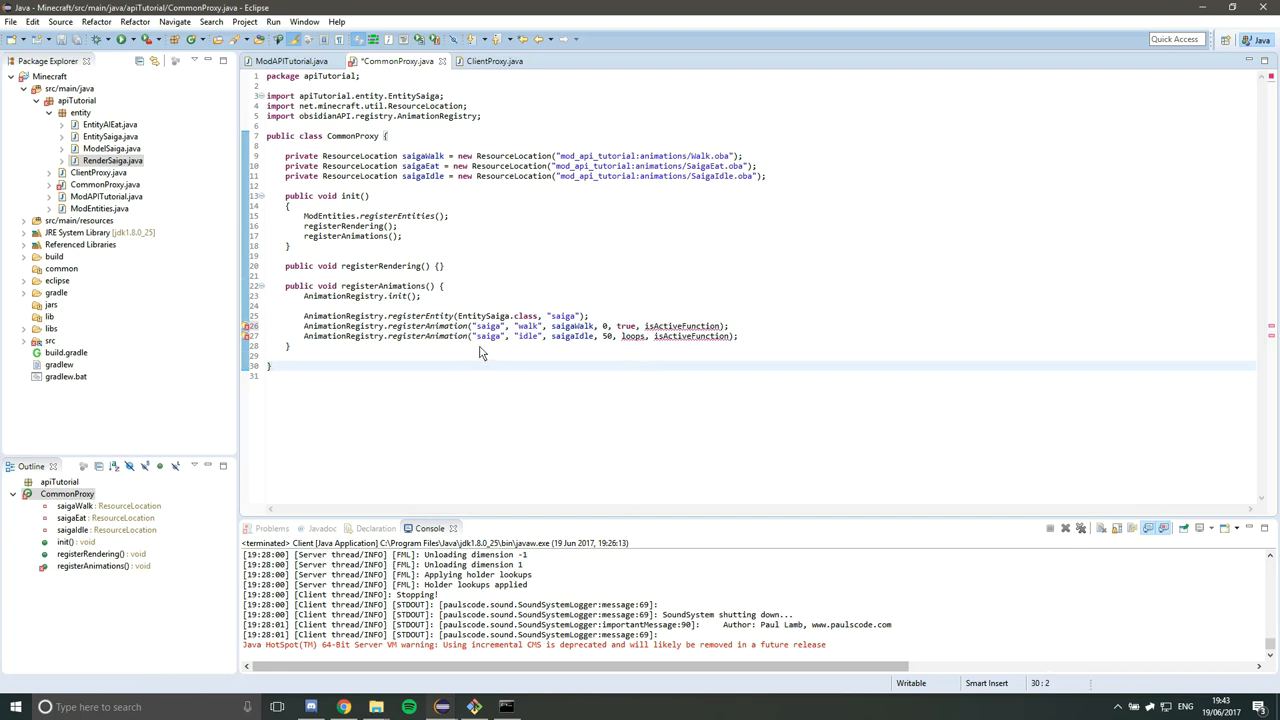
{"action": "mouse_move", "coordinate": [646, 340]}
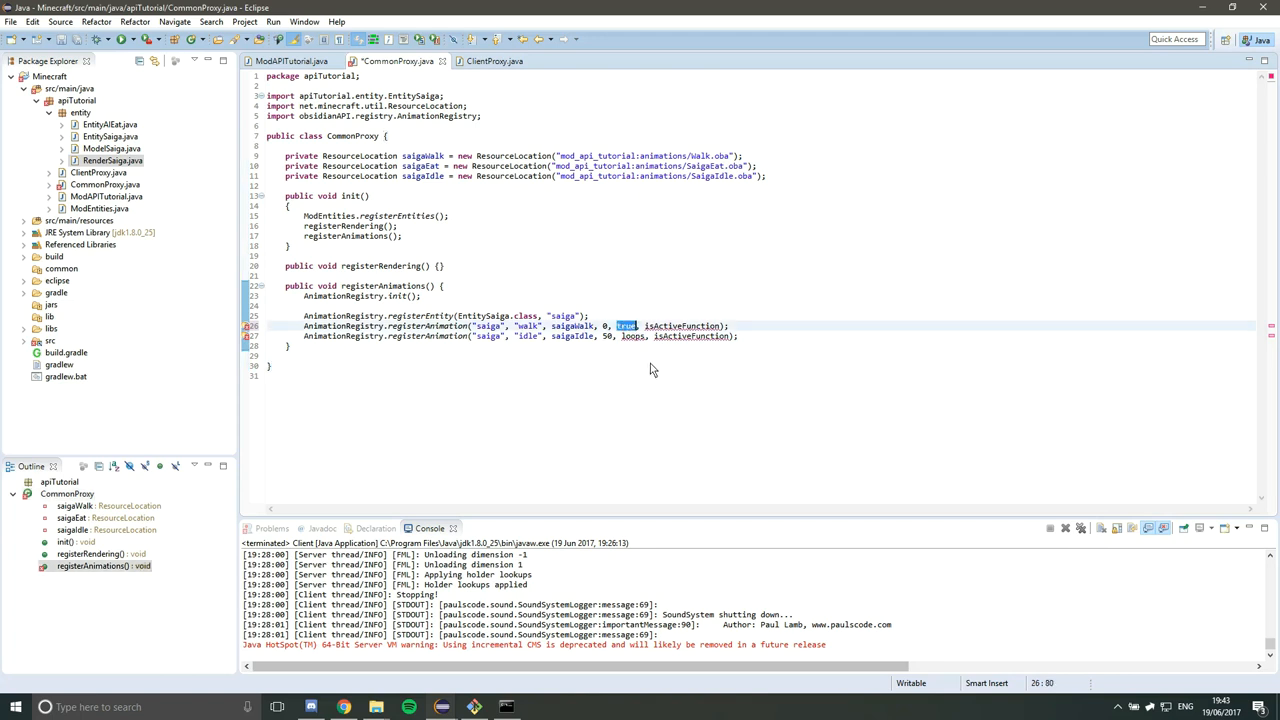
{"action": "type", "text": "true"}
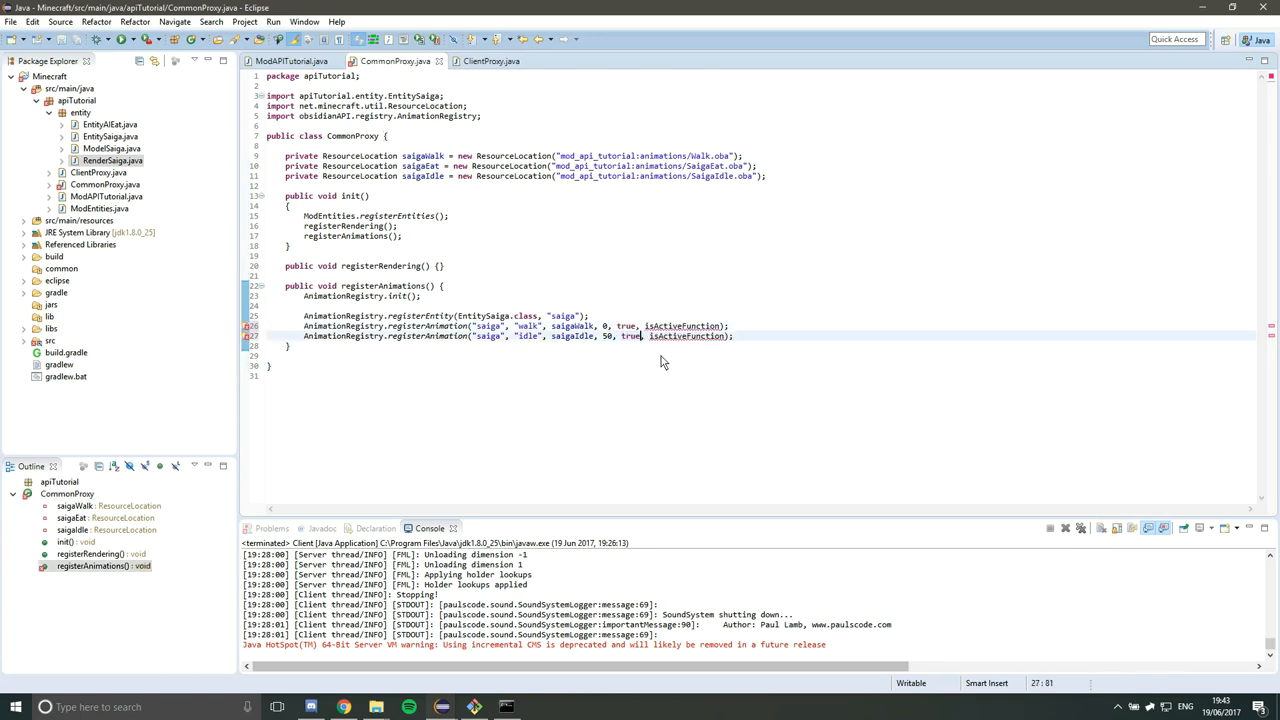
{"action": "mouse_move", "coordinate": [670, 364]}
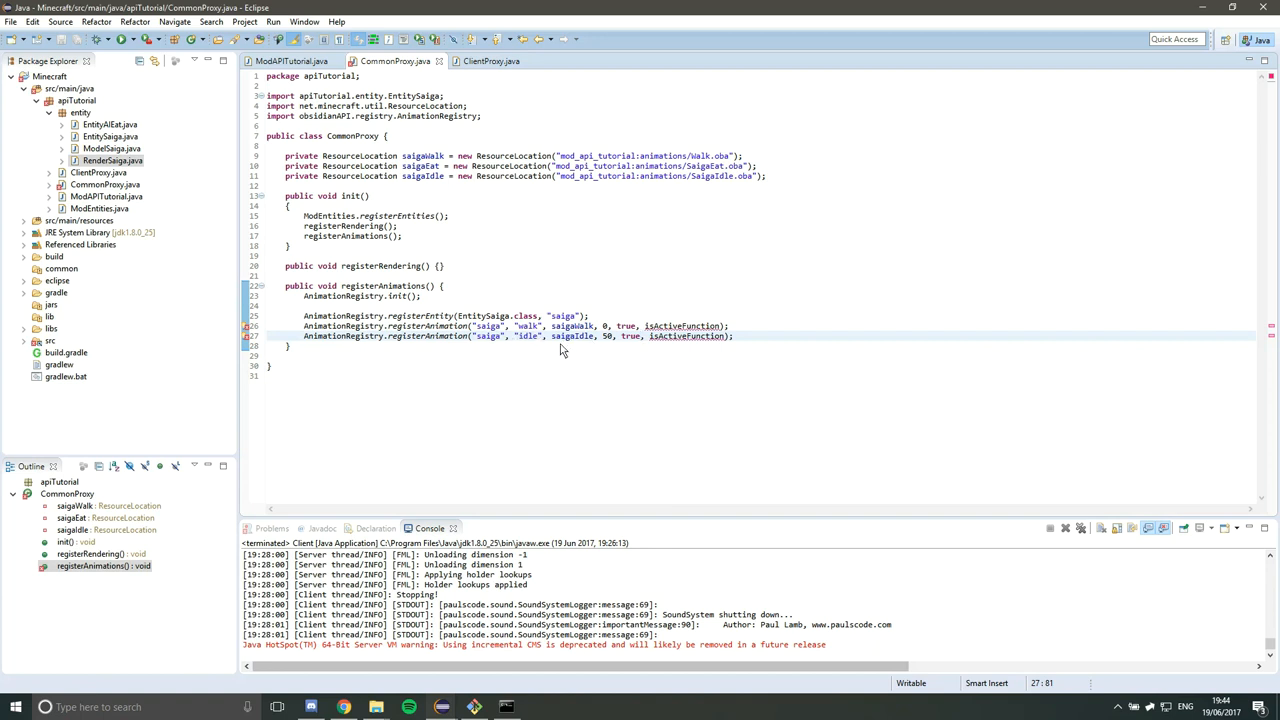
- Write IsActiveFunction isWalking = (entity) -> { return ObsidianAPIUtil.isEntityMoving(entity); } and save
{"action": "double_click", "coordinate": [684, 326]}
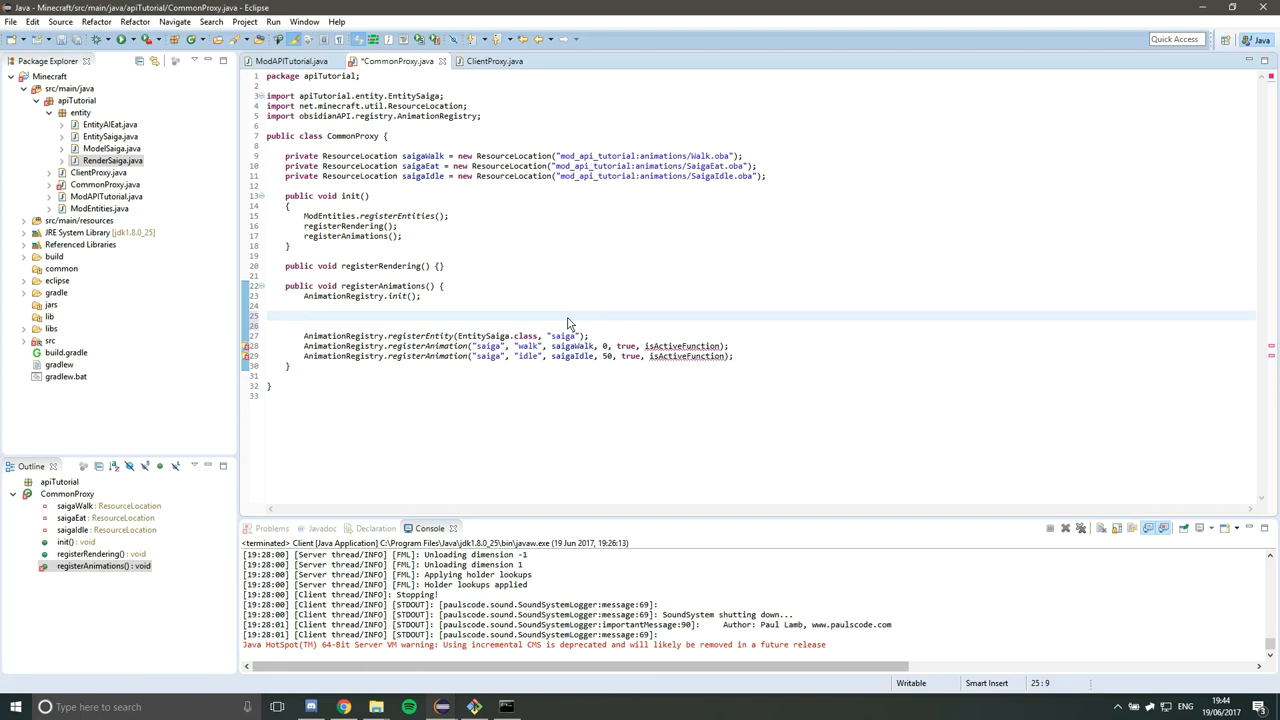
{"action": "type", "text": "IsA"}
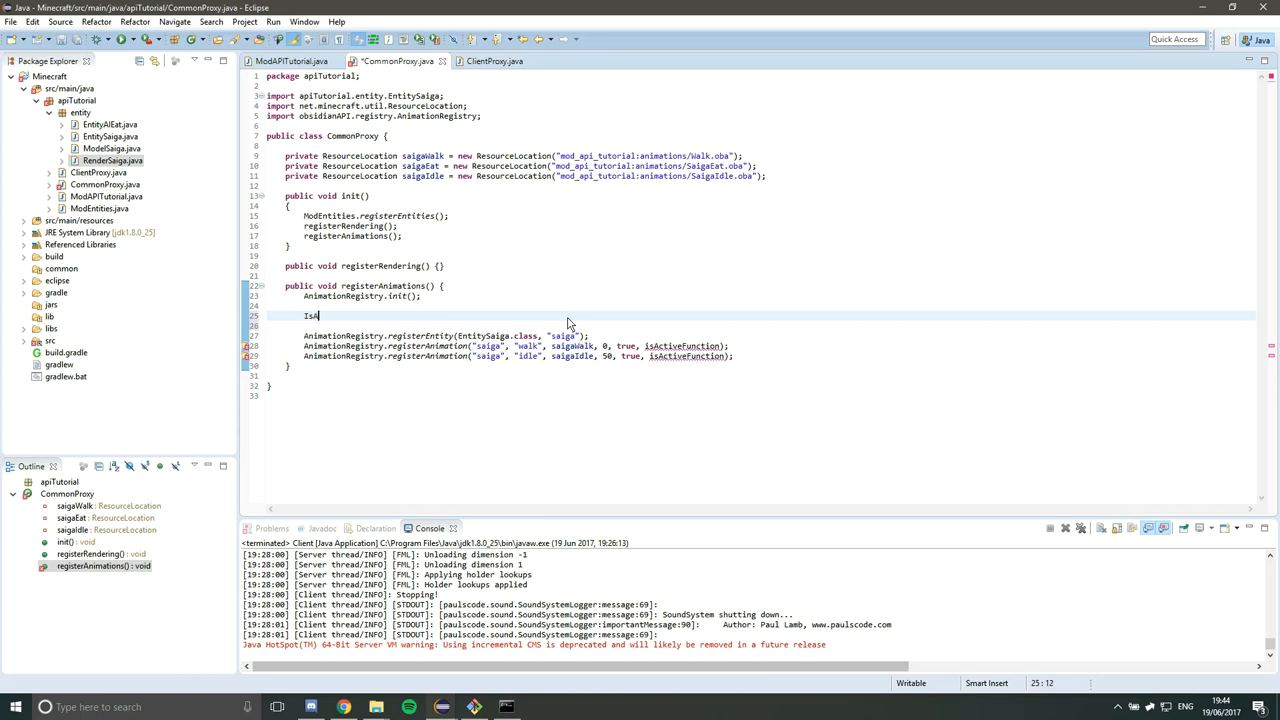
{"action": "type", "text": "ActiveFunction"}
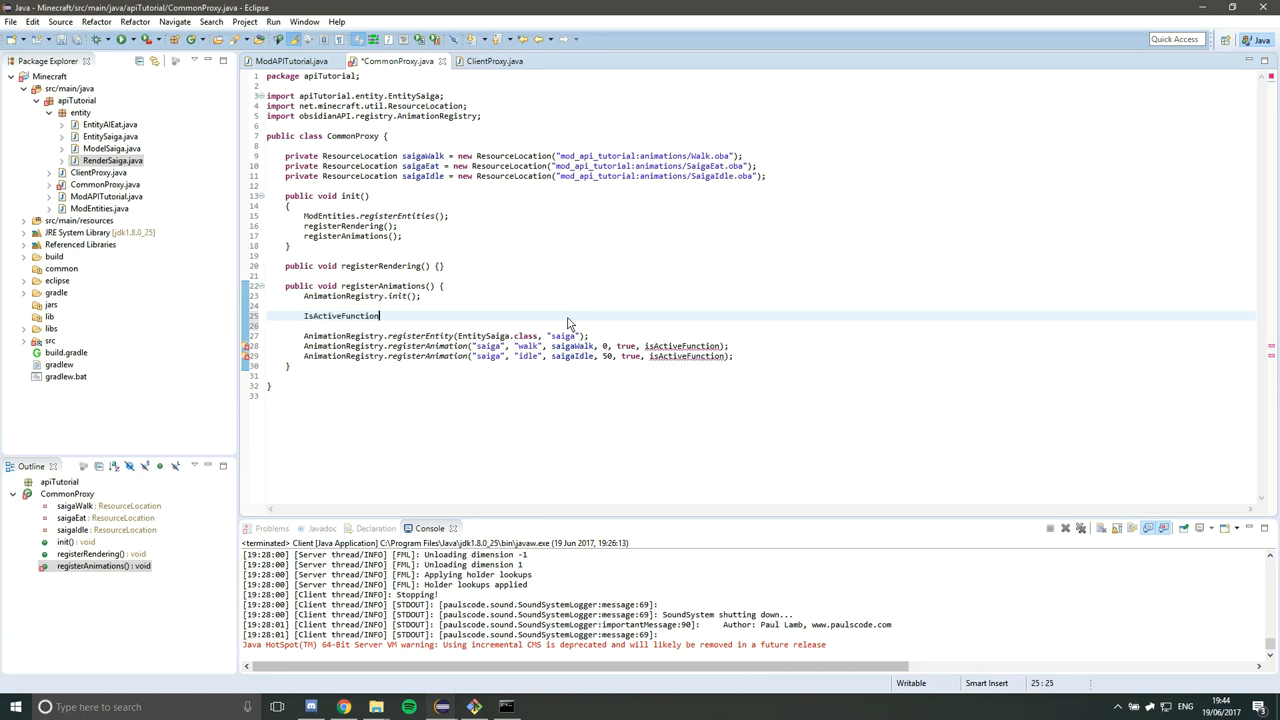
{"action": "type", "text": "isWalking ="}
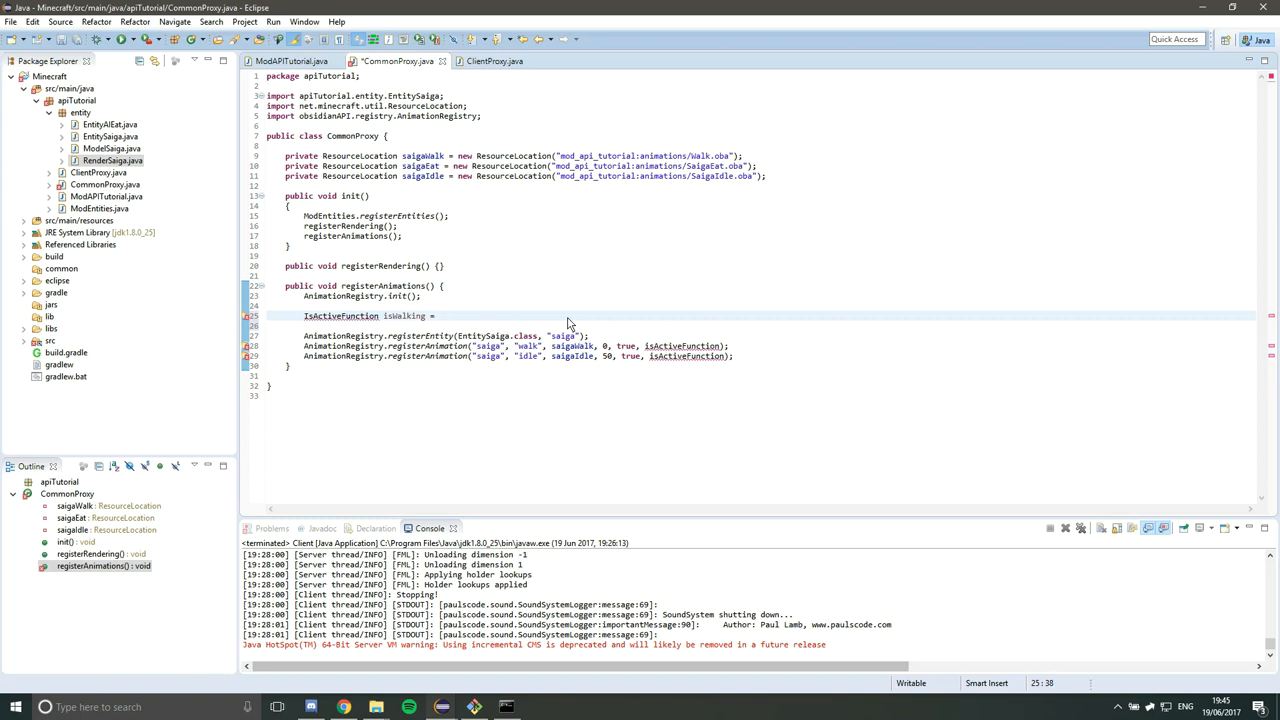
{"action": "type", "text": "(entity) -"}
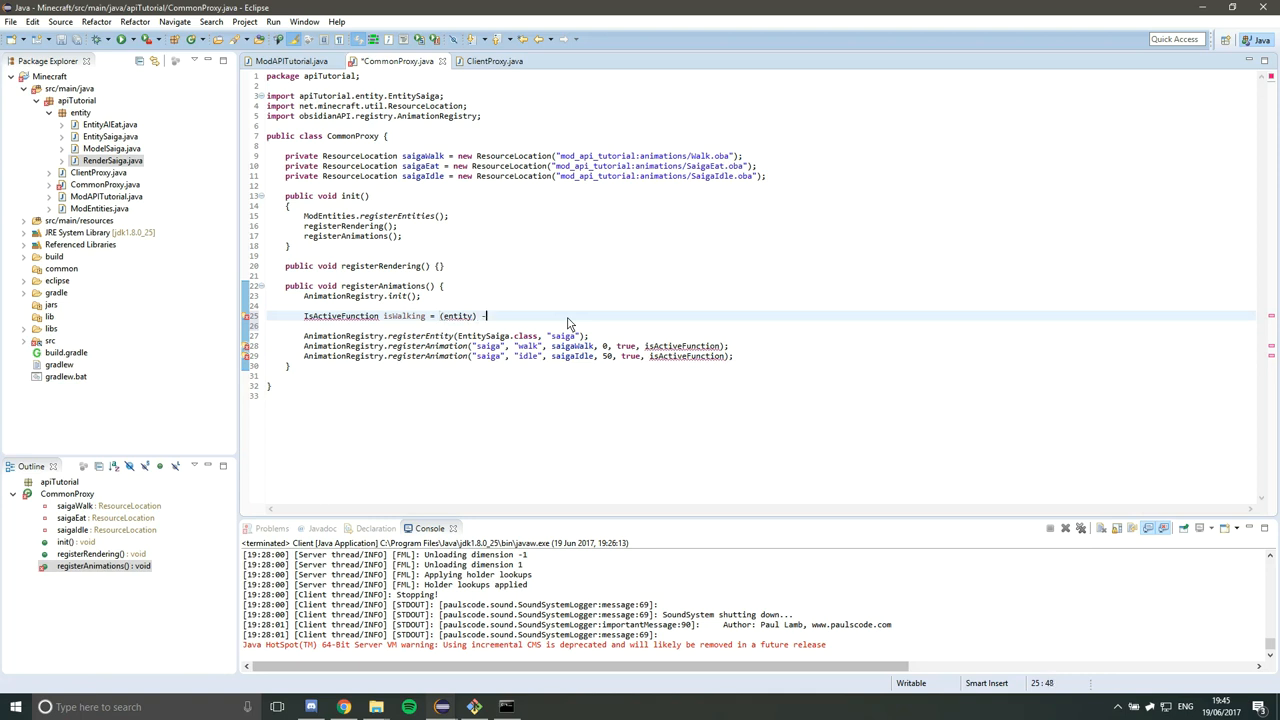
{"action": "type", "text": ">"}
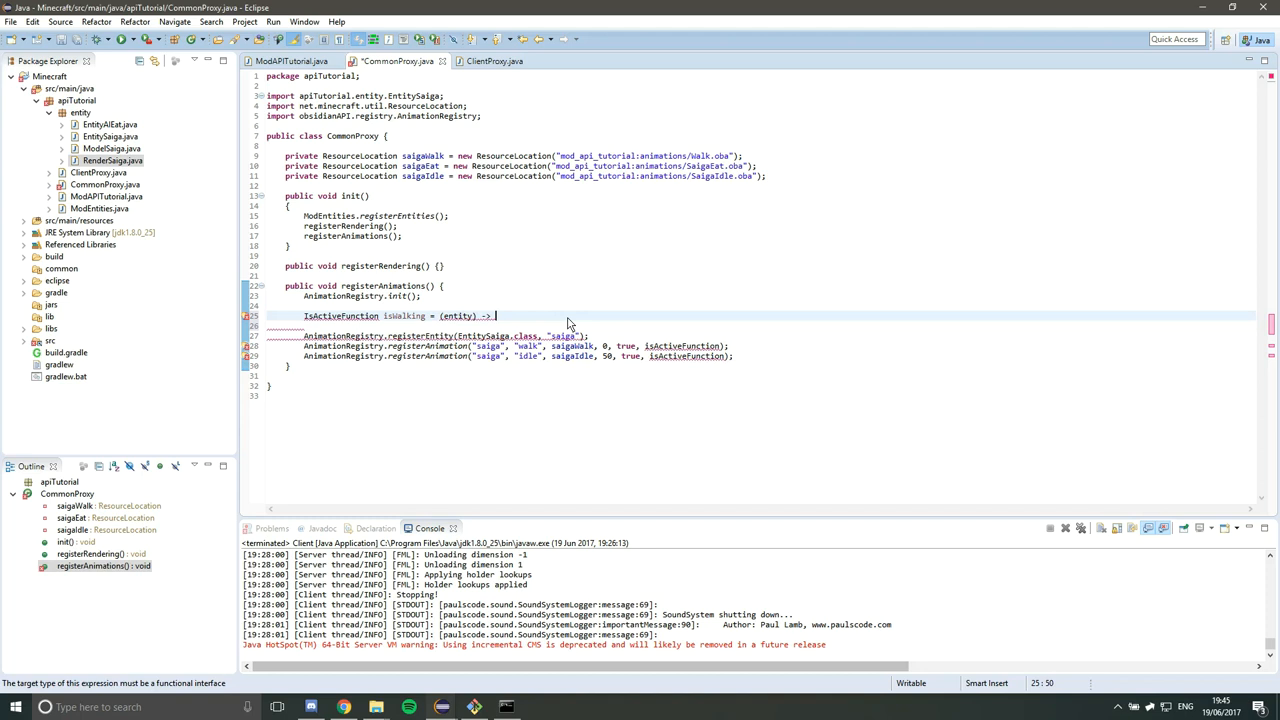
{"action": "type", "text": "{"}
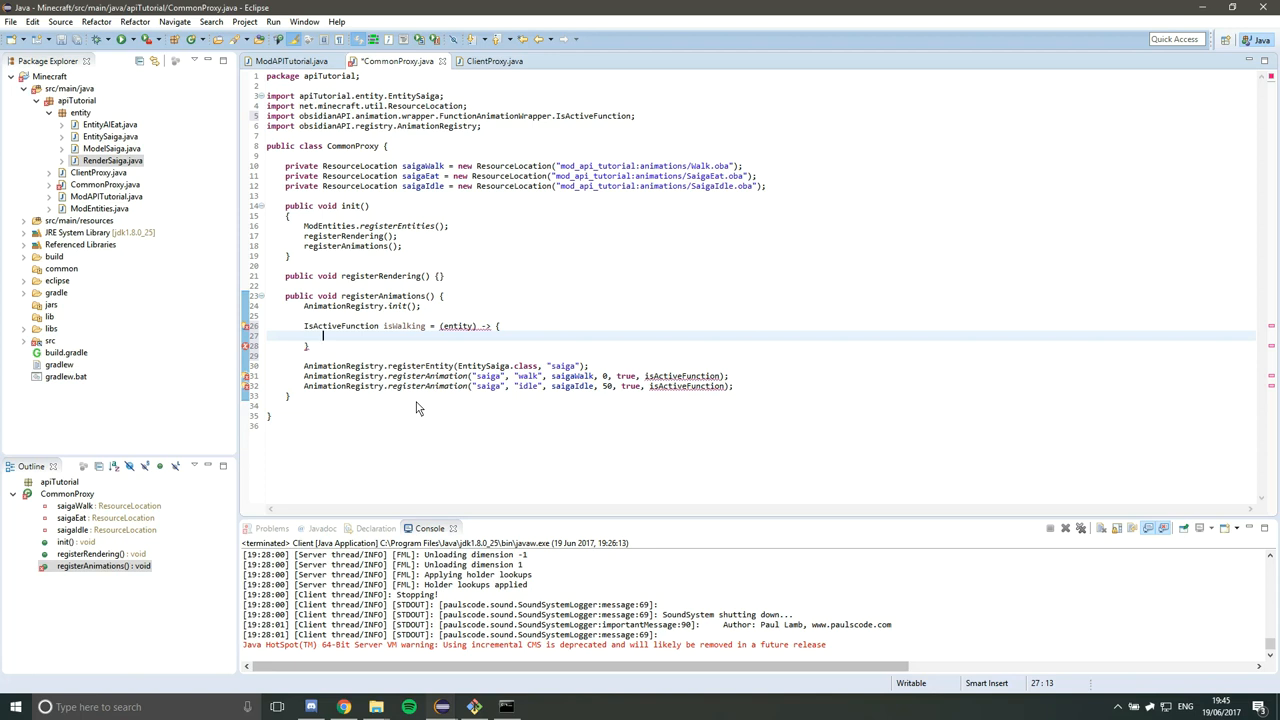
{"action": "type", "text": "re"}
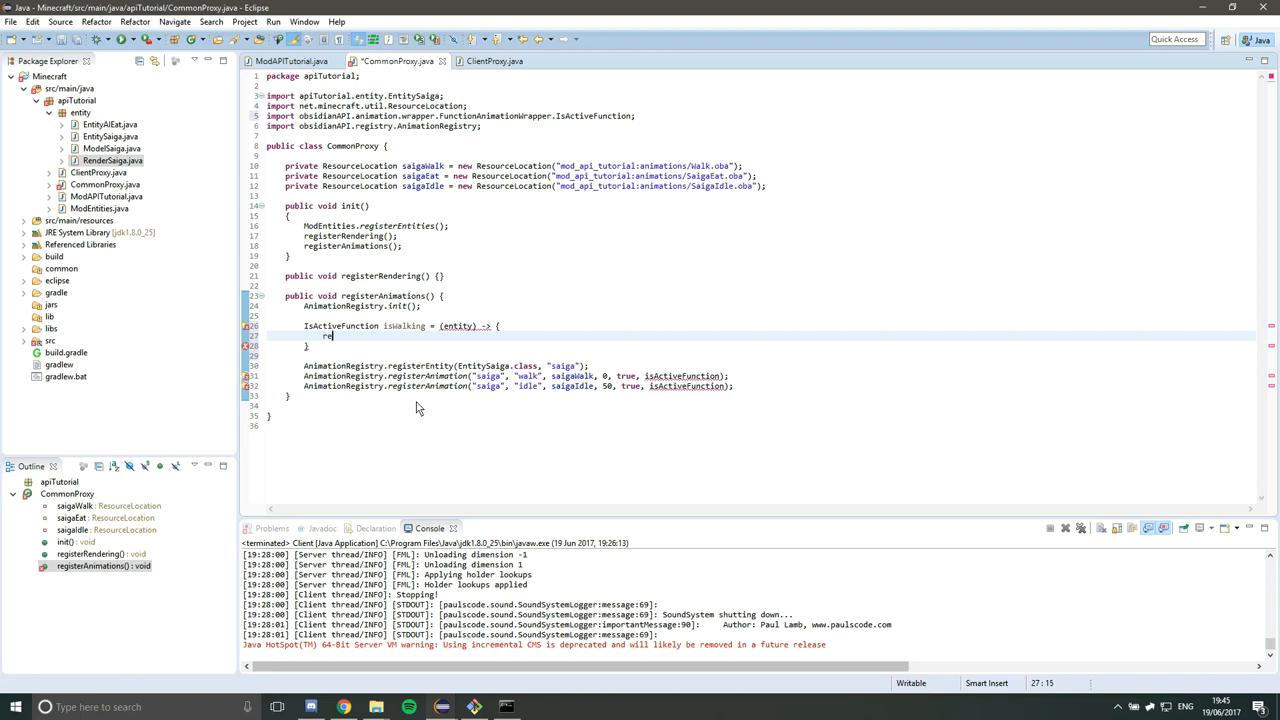
{"action": "type", "text": "return ObsidianAPIUtil"}
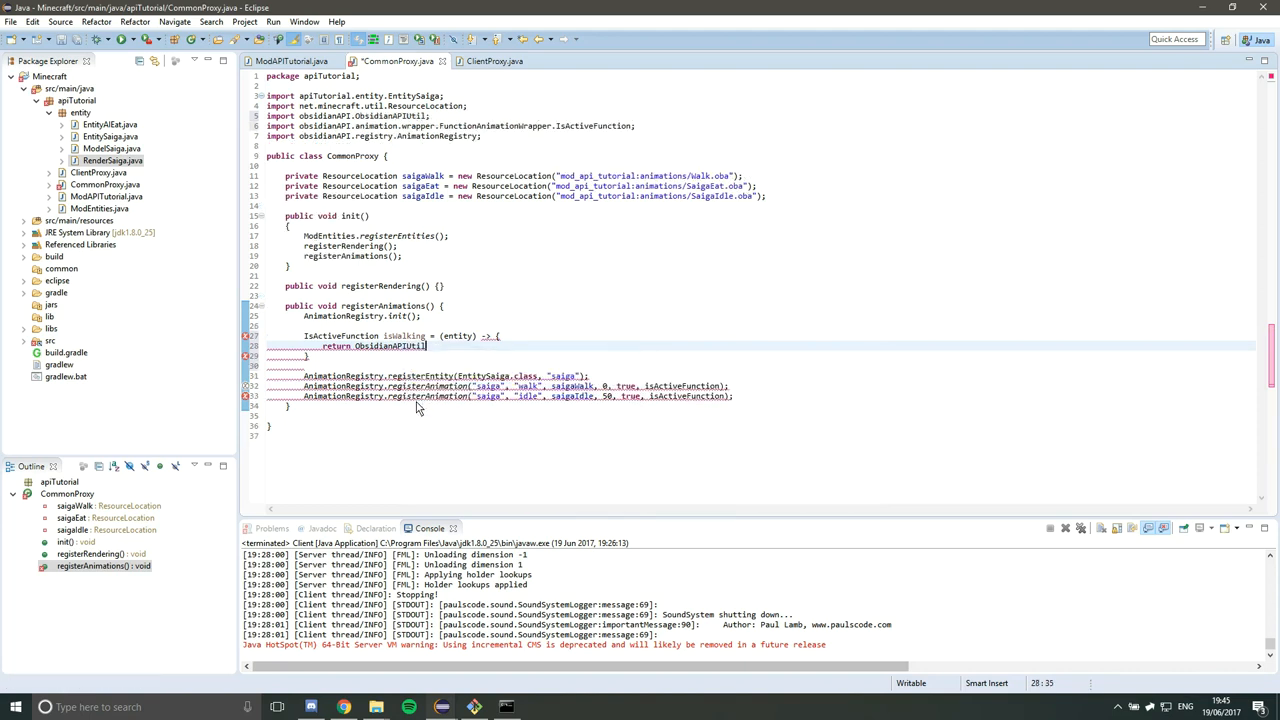
{"action": "type", "text": ".isEntityMoving(entity);"}
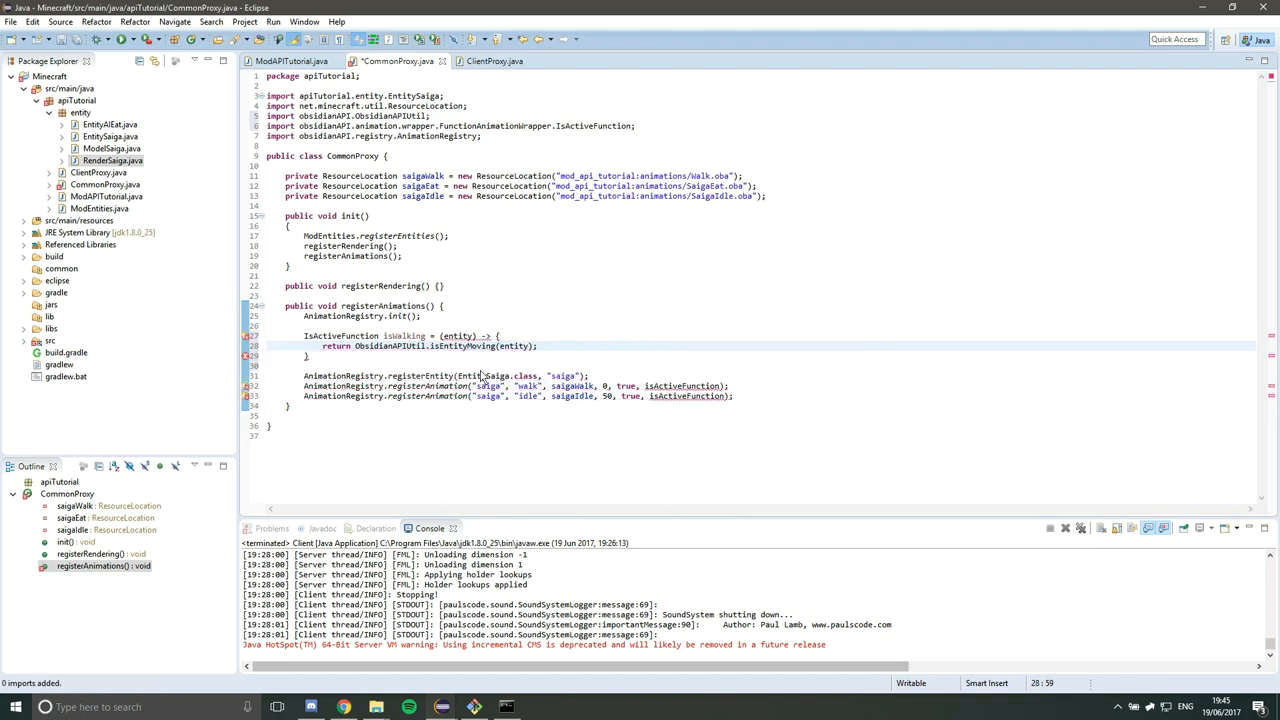
{"action": "key", "text": "ctrl+s"}
{"action": "type", "text": ";"}
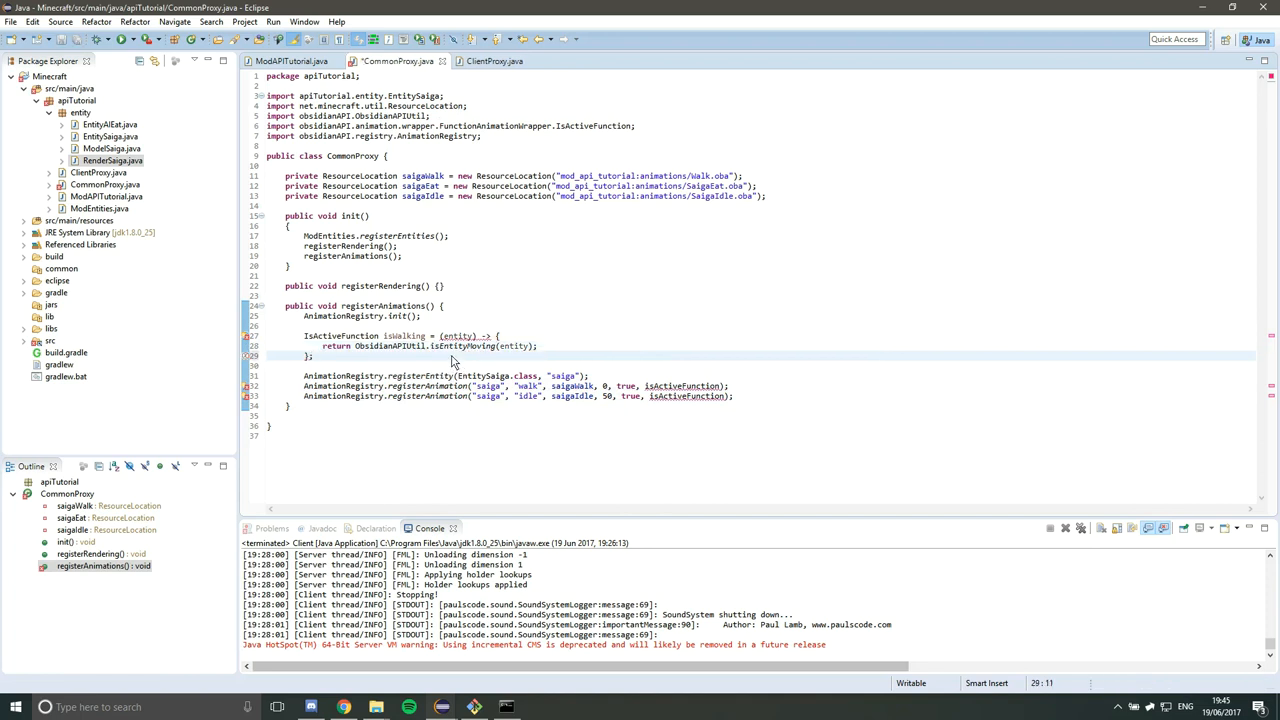
{"action": "mouse_move", "coordinate": [460, 346]}
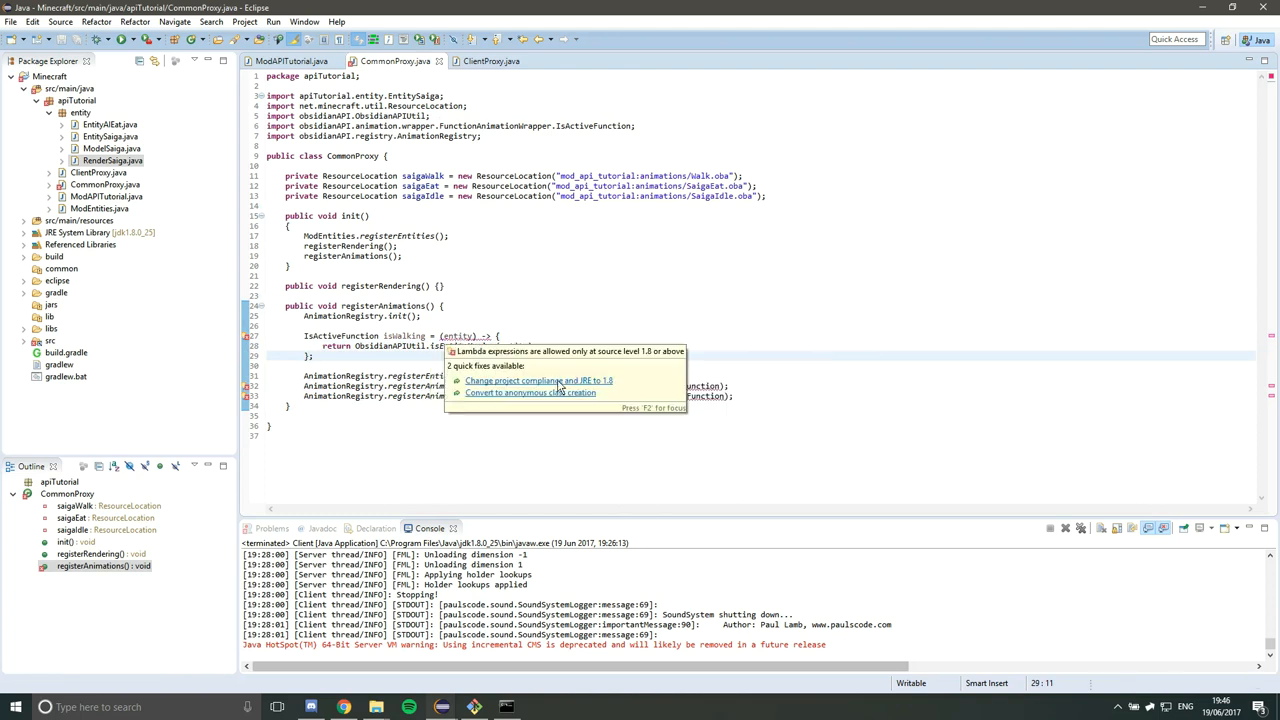
{"action": "mouse_move", "coordinate": [550, 380]}
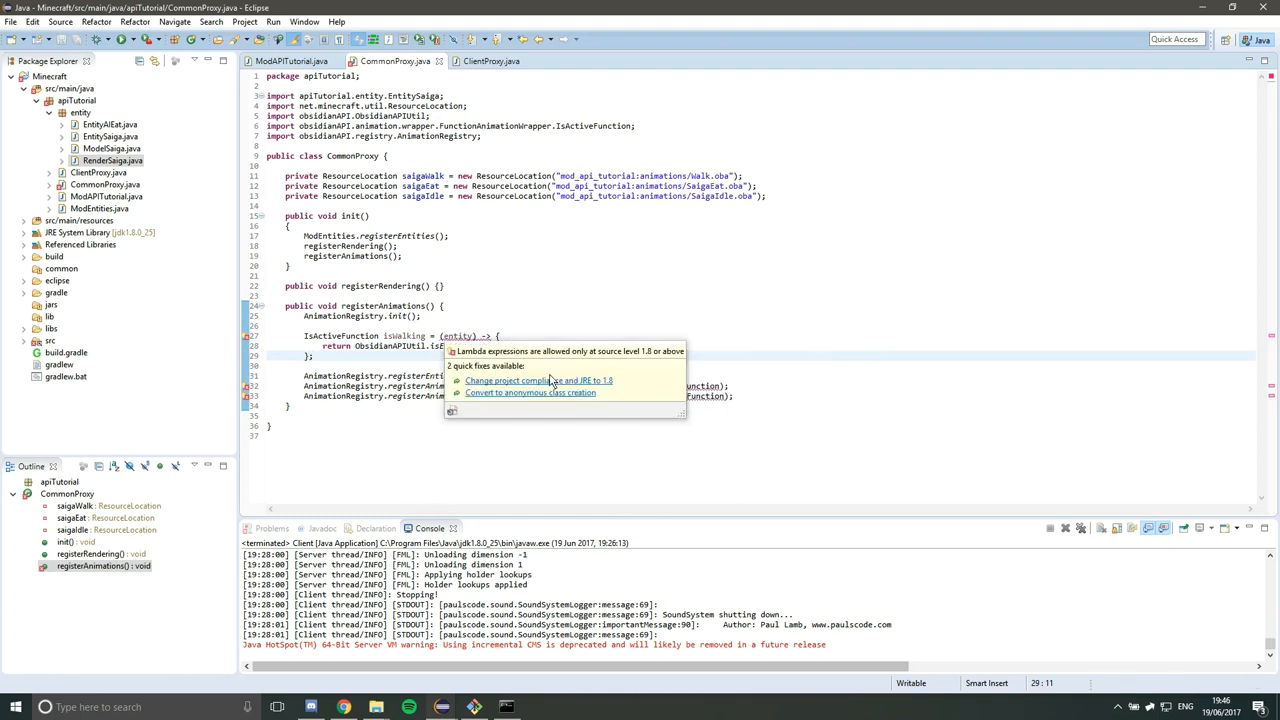
- Apply the quick fix changing project compliance and JRE to Java 1.8
{"action": "left_click", "coordinate": [538, 380]}
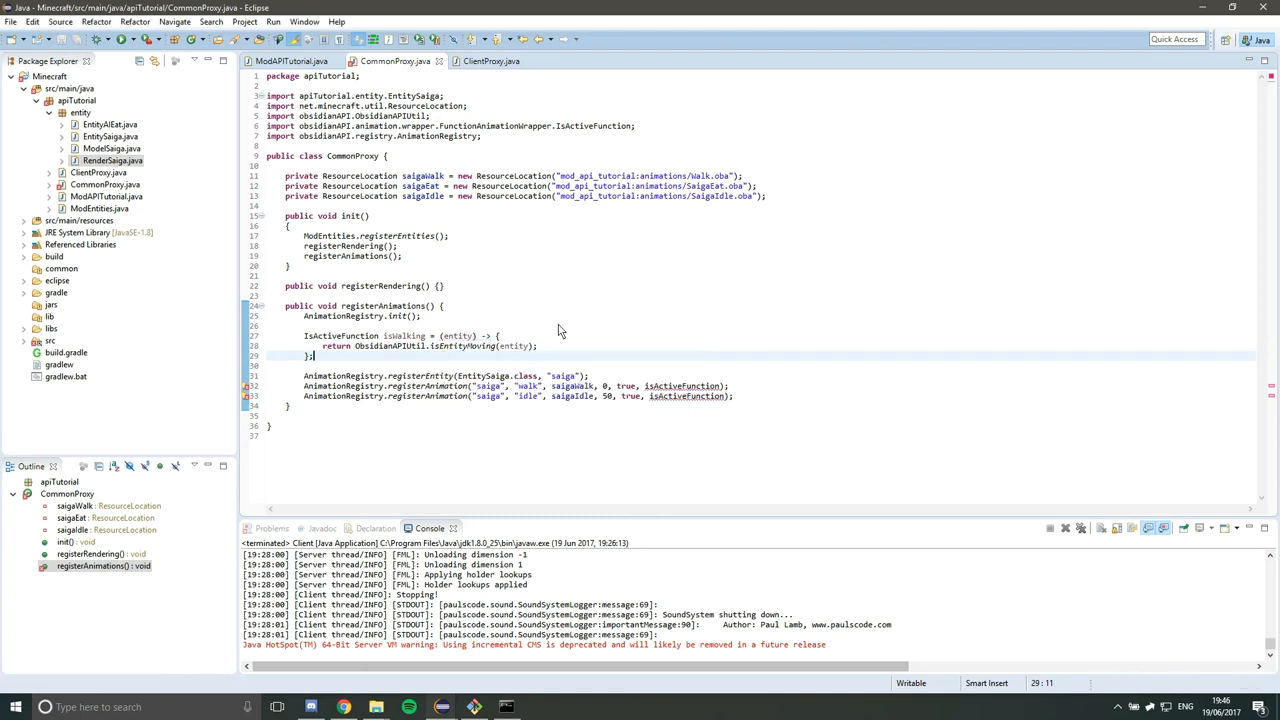
{"action": "mouse_move", "coordinate": [424, 360]}
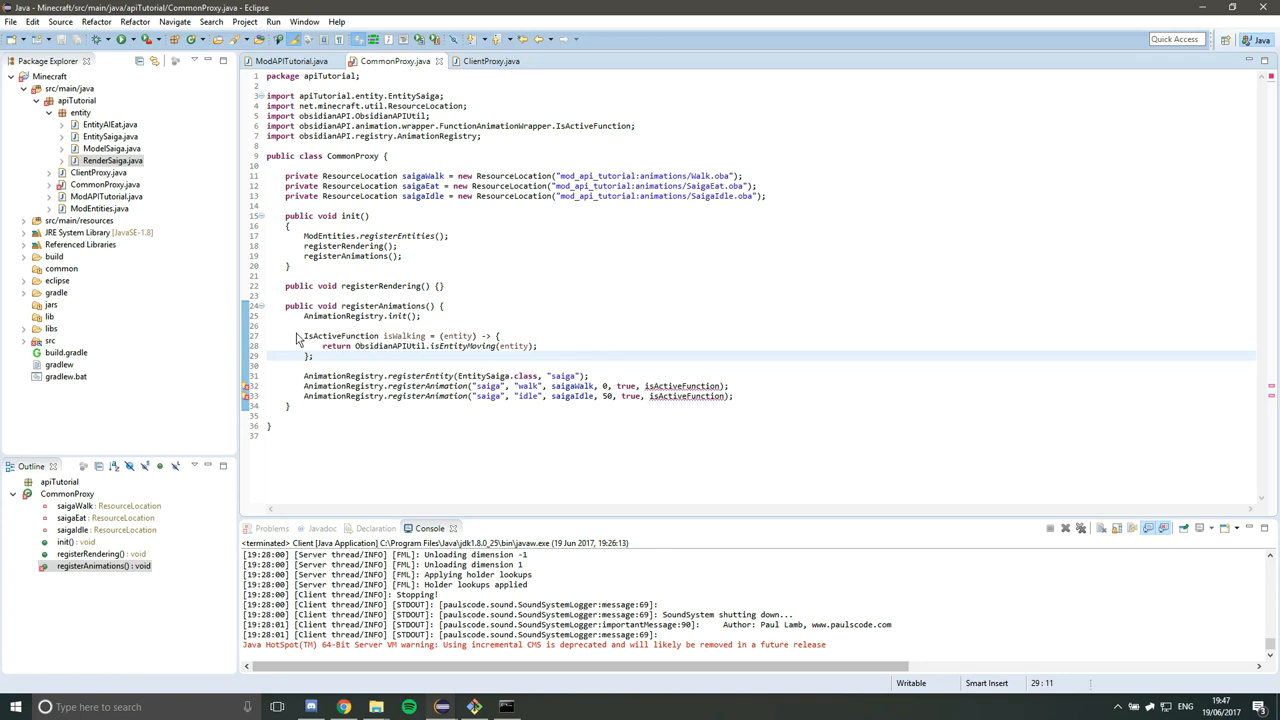
{"action": "mouse_move", "coordinate": [330, 336]}
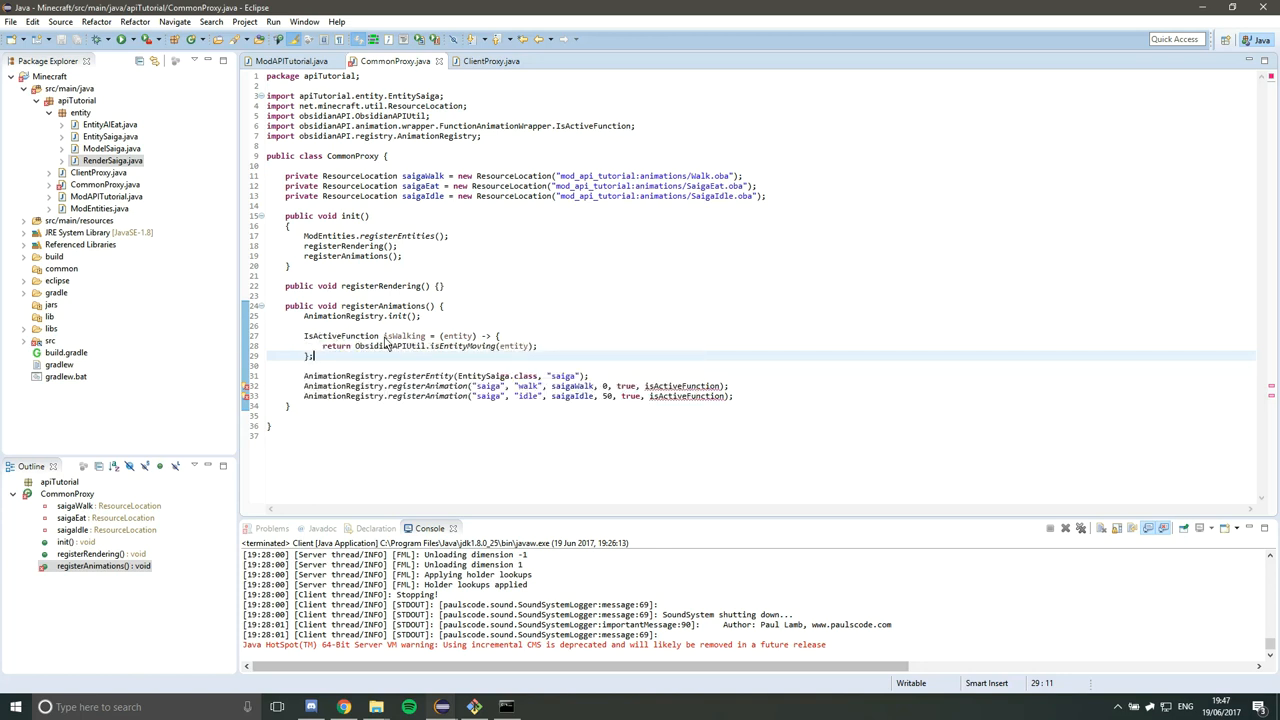
- Select the isWalking name in the lambda declaration and the isActiveFunction placeholder to wire them together
{"action": "double_click", "coordinate": [404, 336]}
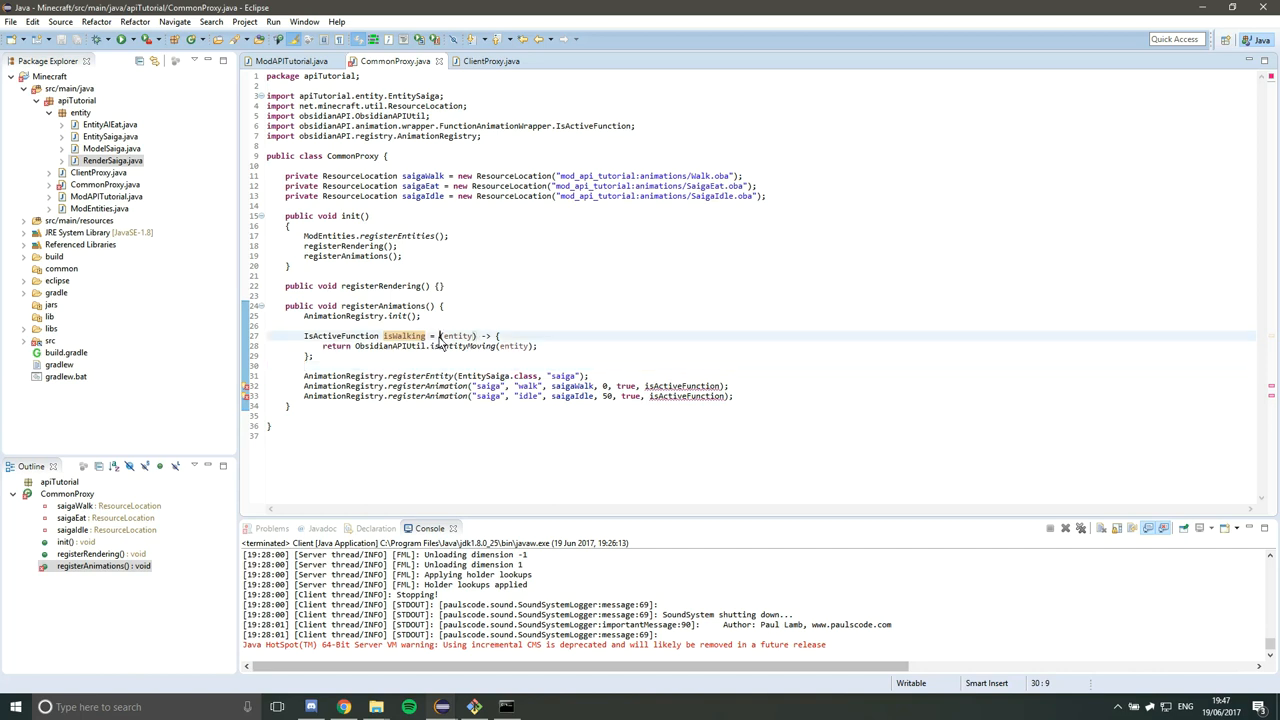
{"action": "double_click", "coordinate": [458, 336]}
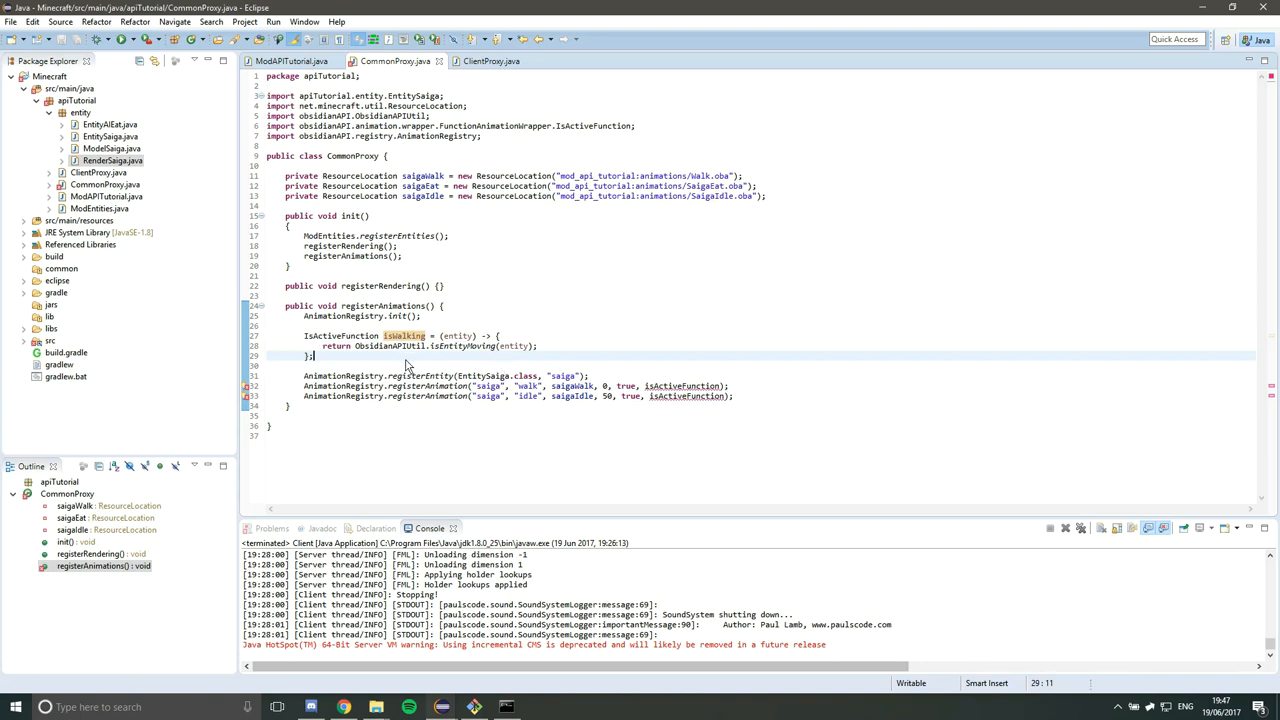
{"action": "double_click", "coordinate": [390, 346]}
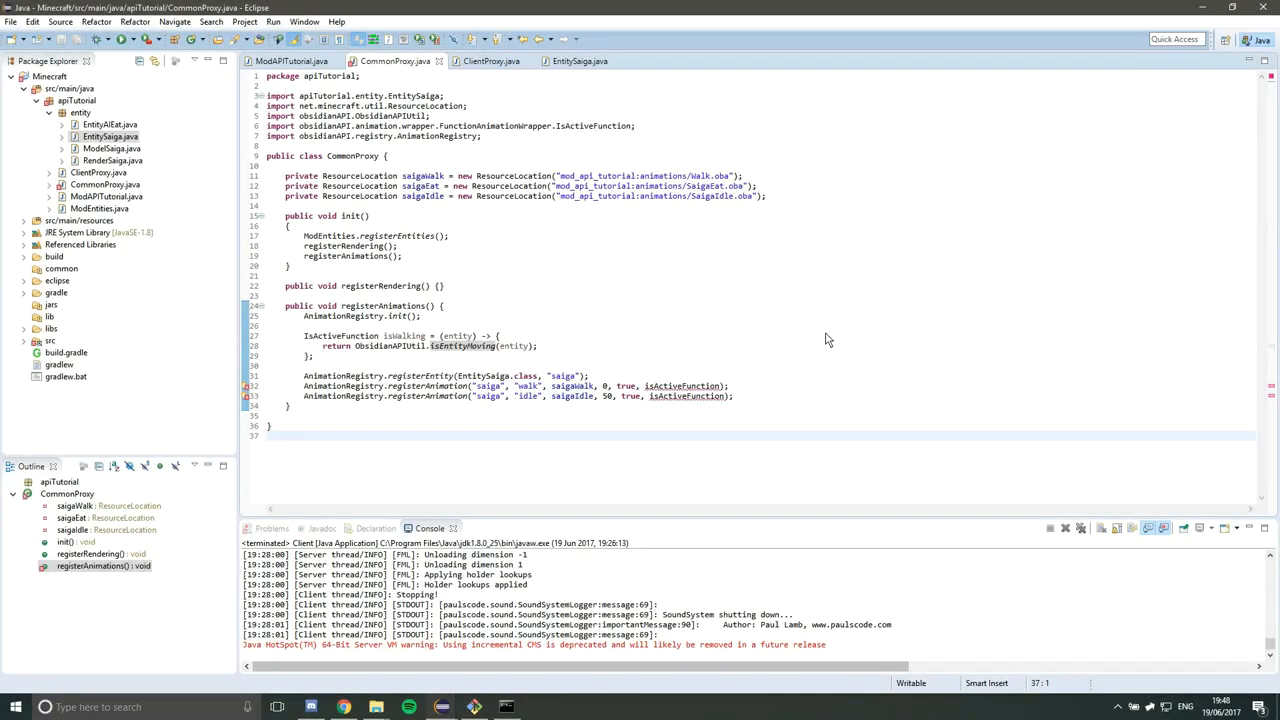
{"action": "left_click", "coordinate": [576, 60]}
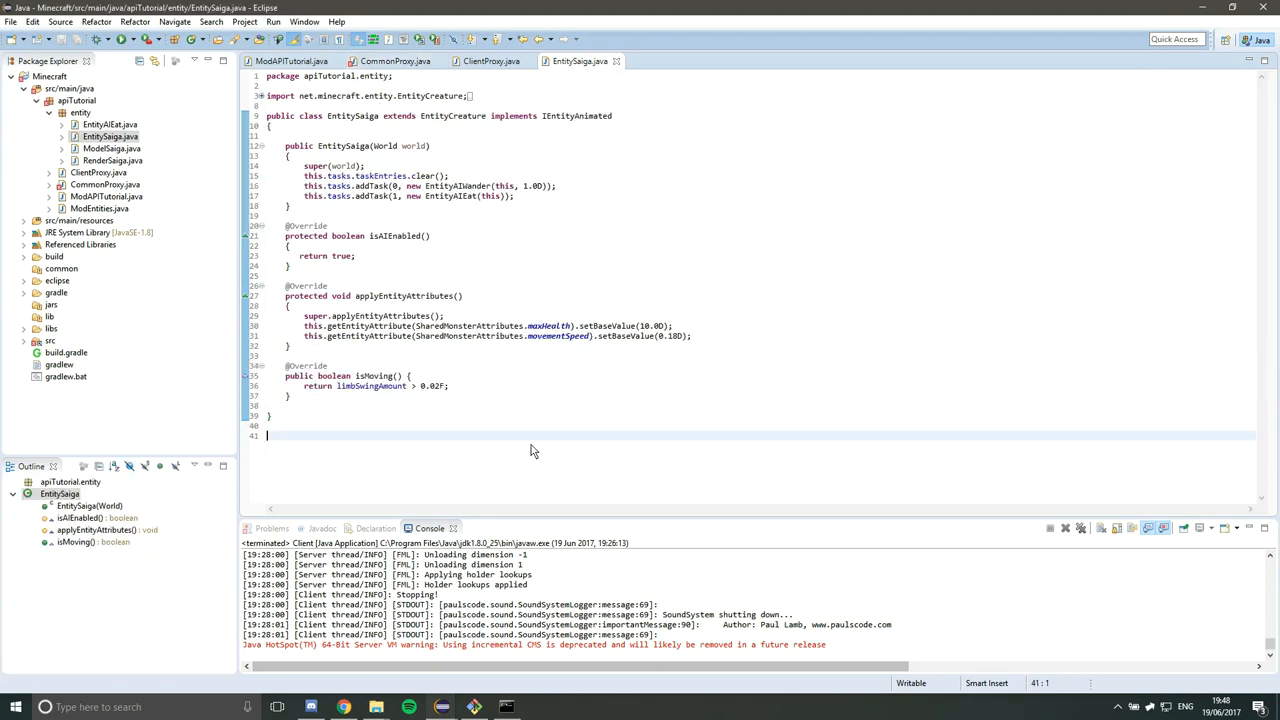
{"action": "left_click", "coordinate": [404, 60]}
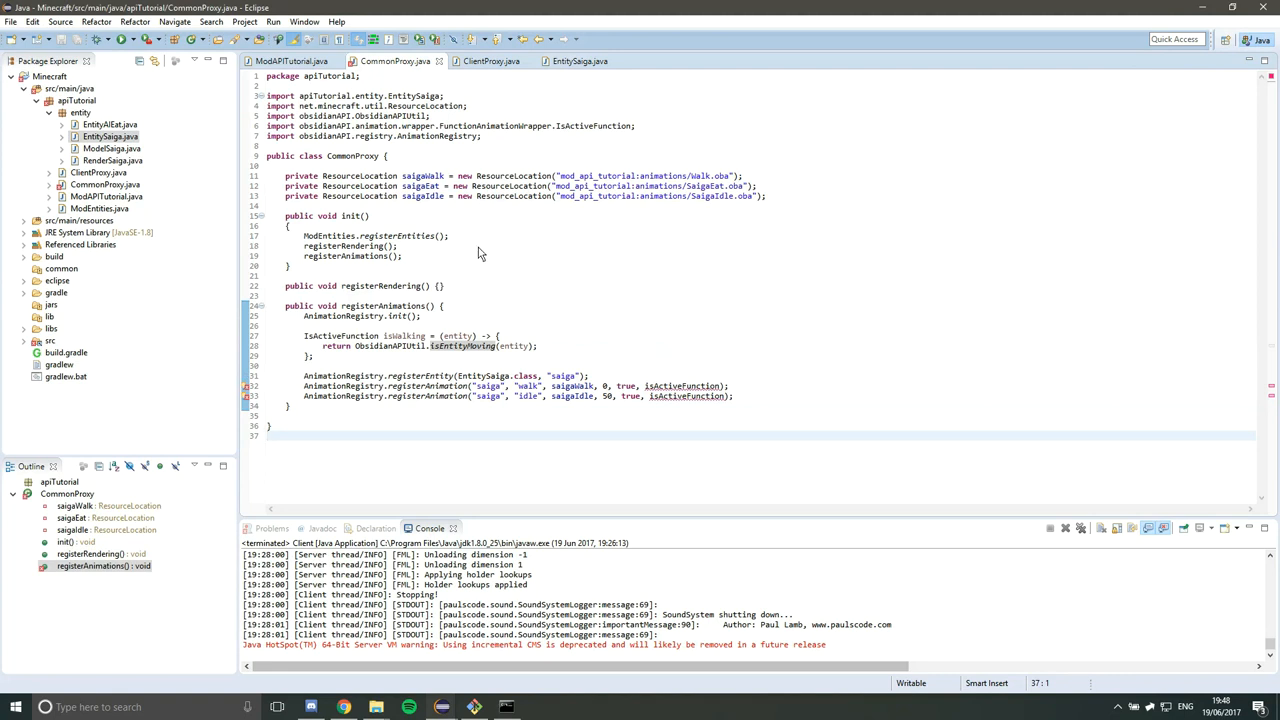
{"action": "mouse_move", "coordinate": [428, 350]}
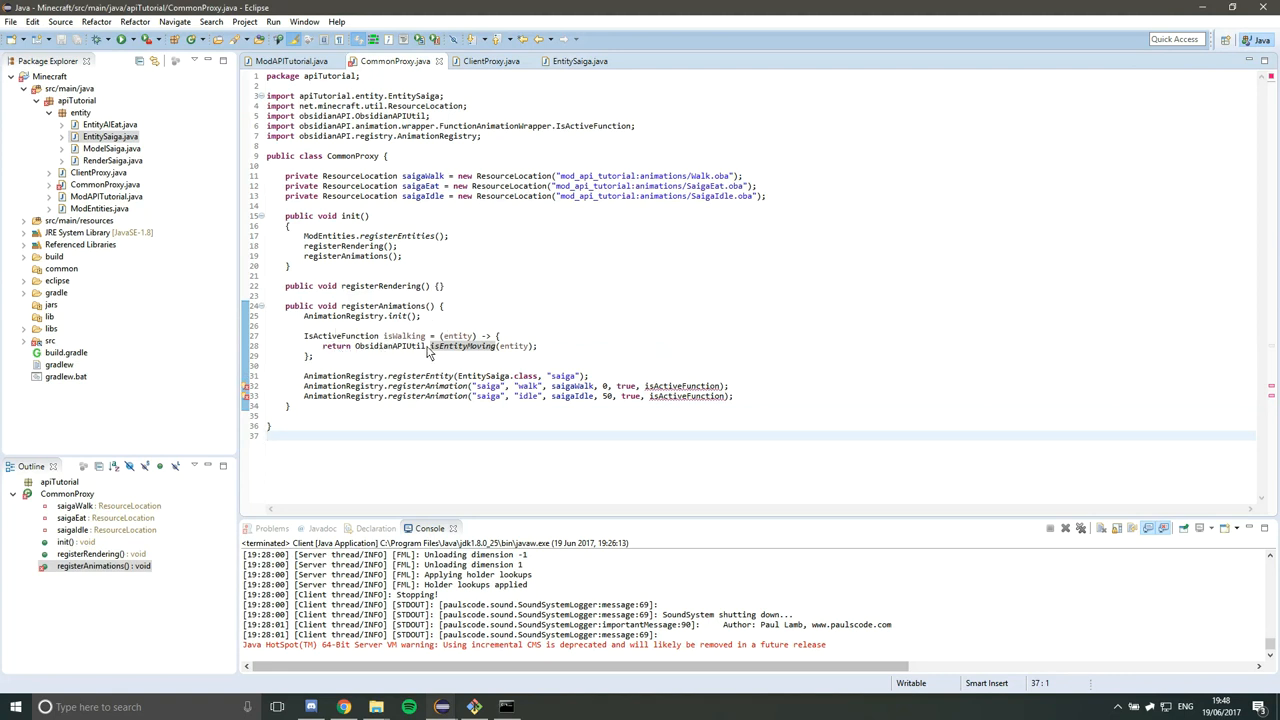
{"action": "double_click", "coordinate": [404, 336]}
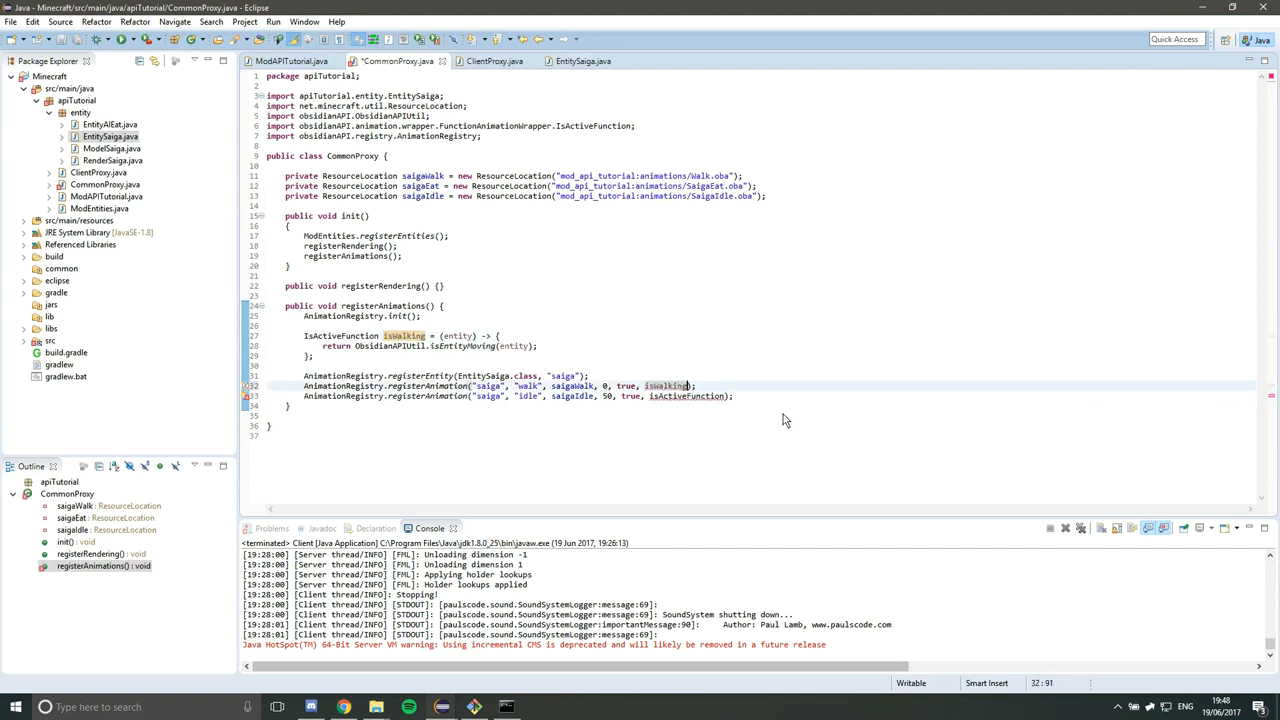
- Duplicate the isWalking lambda as returnTrue returning true, for the idle registration
{"action": "left_click_drag", "start_coordinate": [304, 336], "coordinate": [320, 356]}
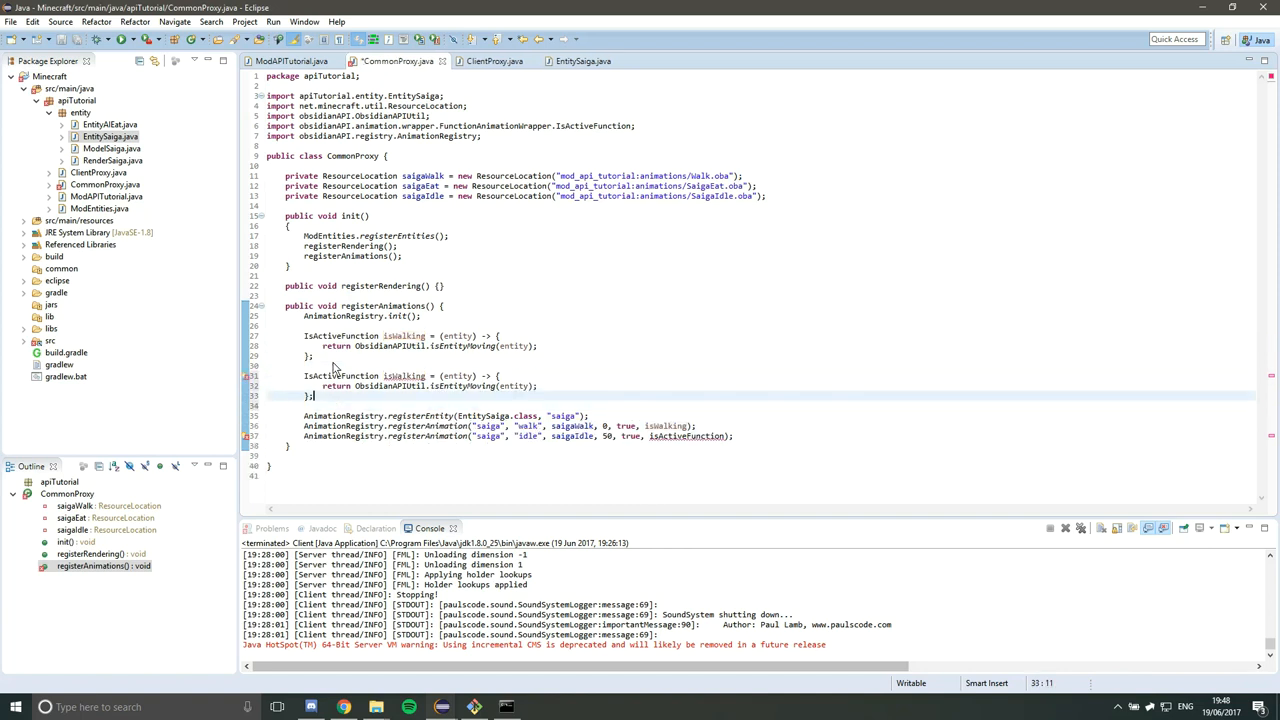
{"action": "double_click", "coordinate": [404, 376]}
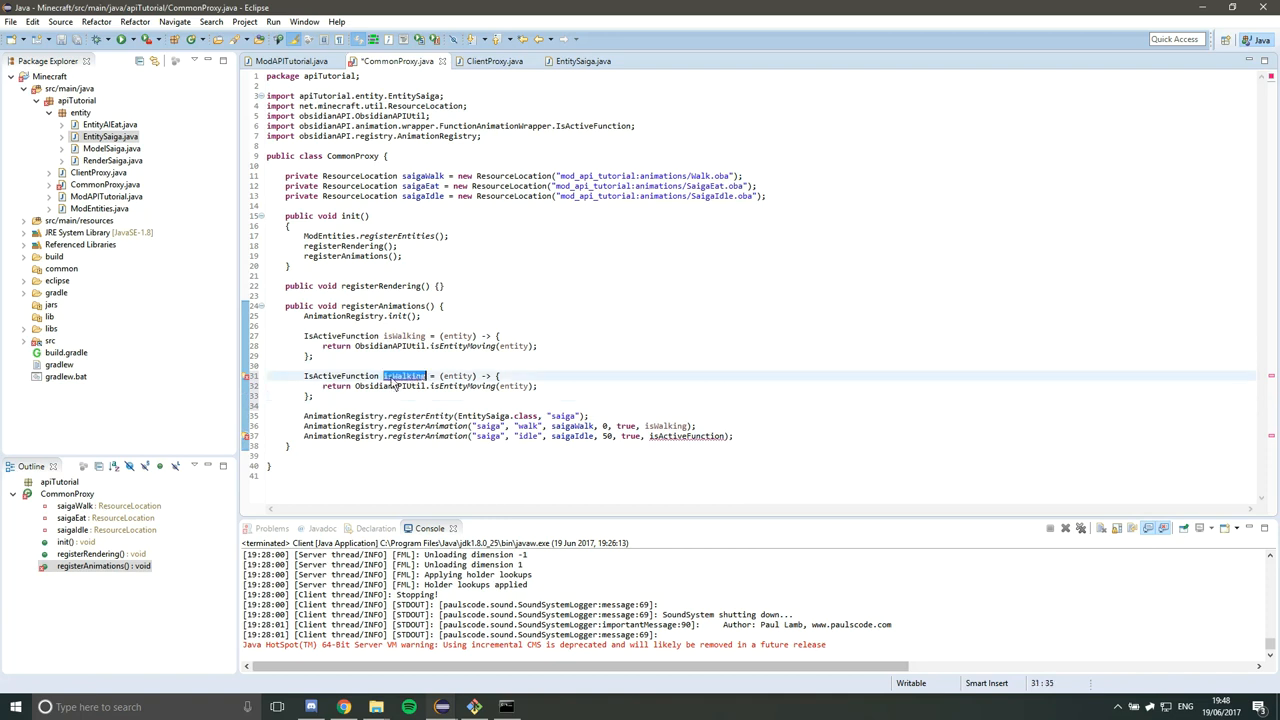
{"action": "type", "text": "returnTrue"}
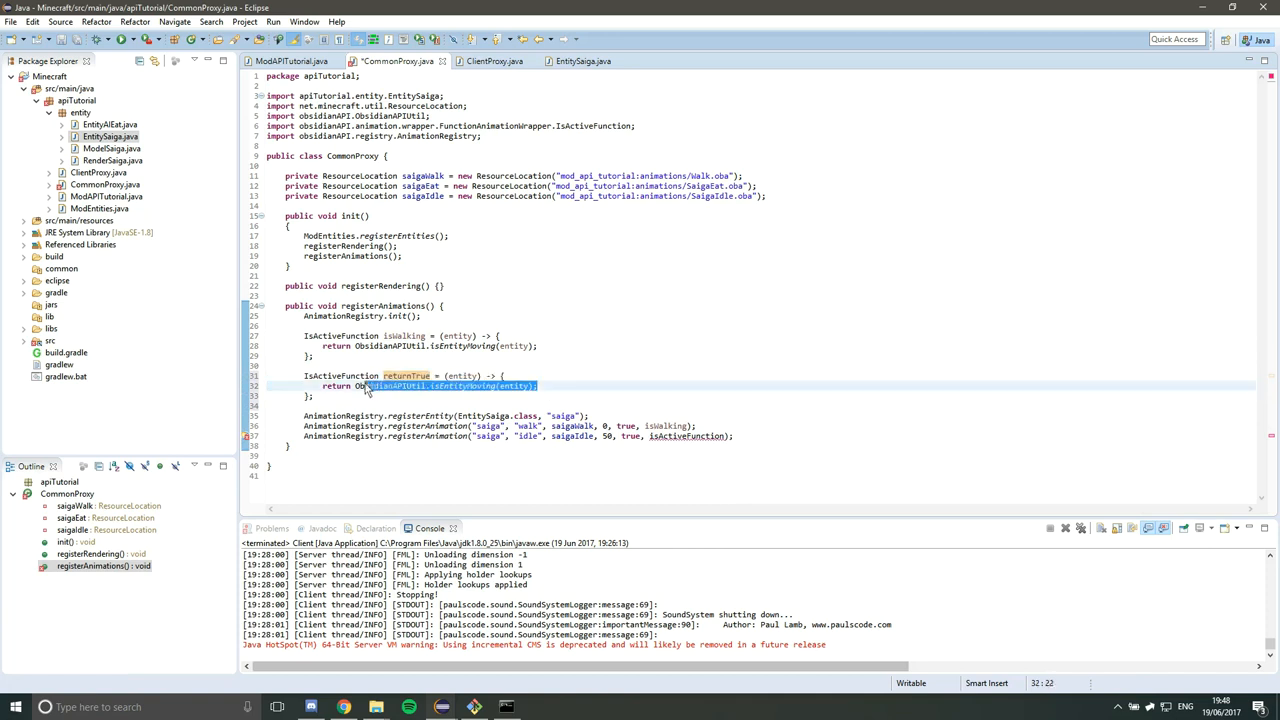
{"action": "type", "text": "return true"}
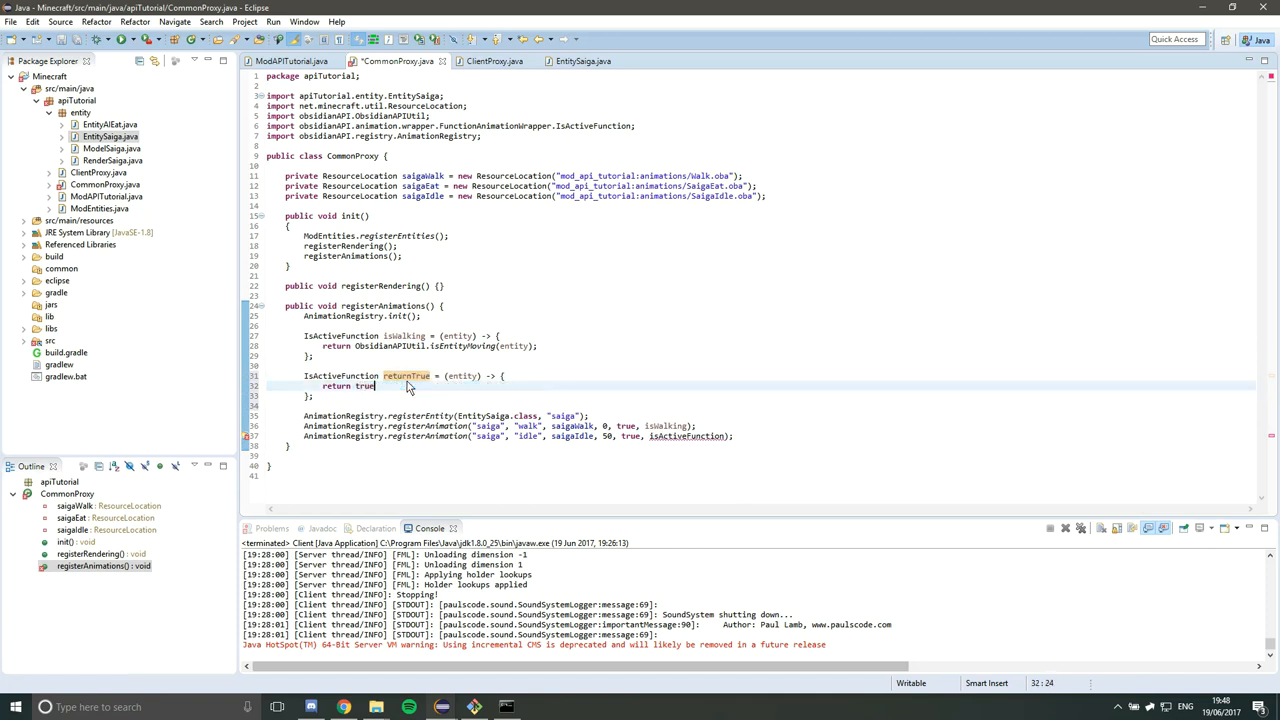
{"action": "type", "text": ";"}
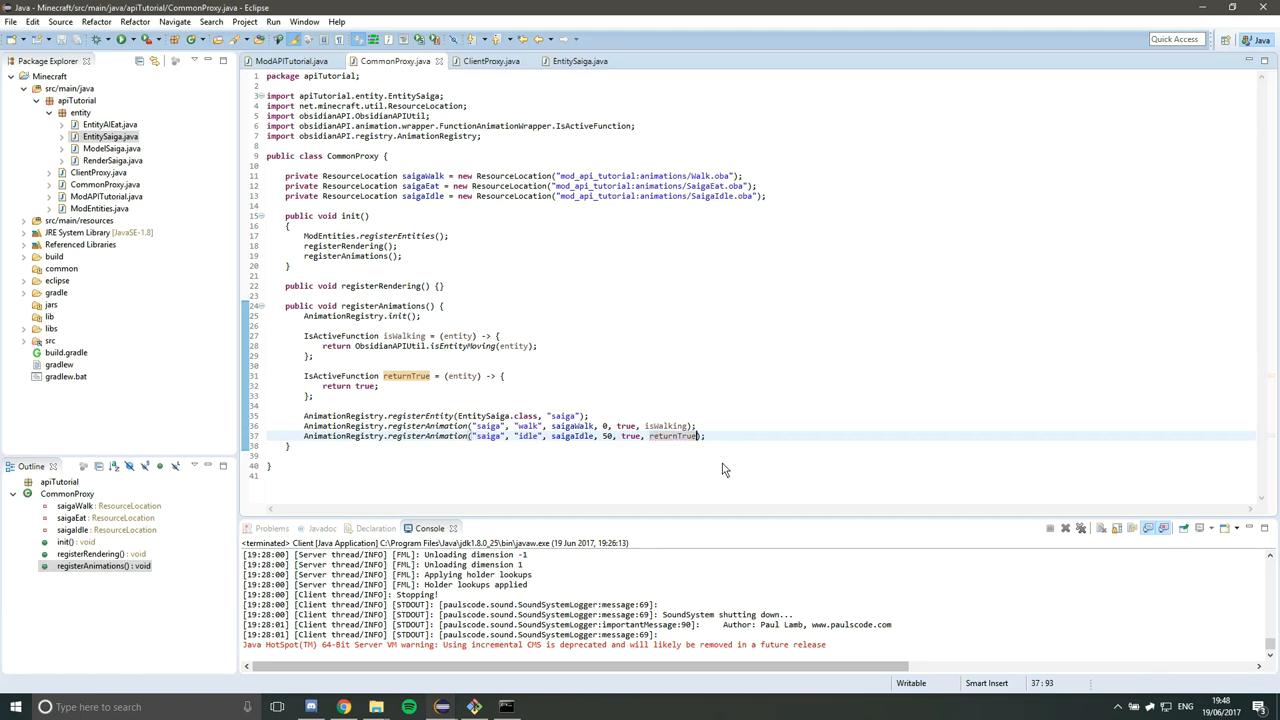
{"action": "mouse_move", "coordinate": [588, 492]}
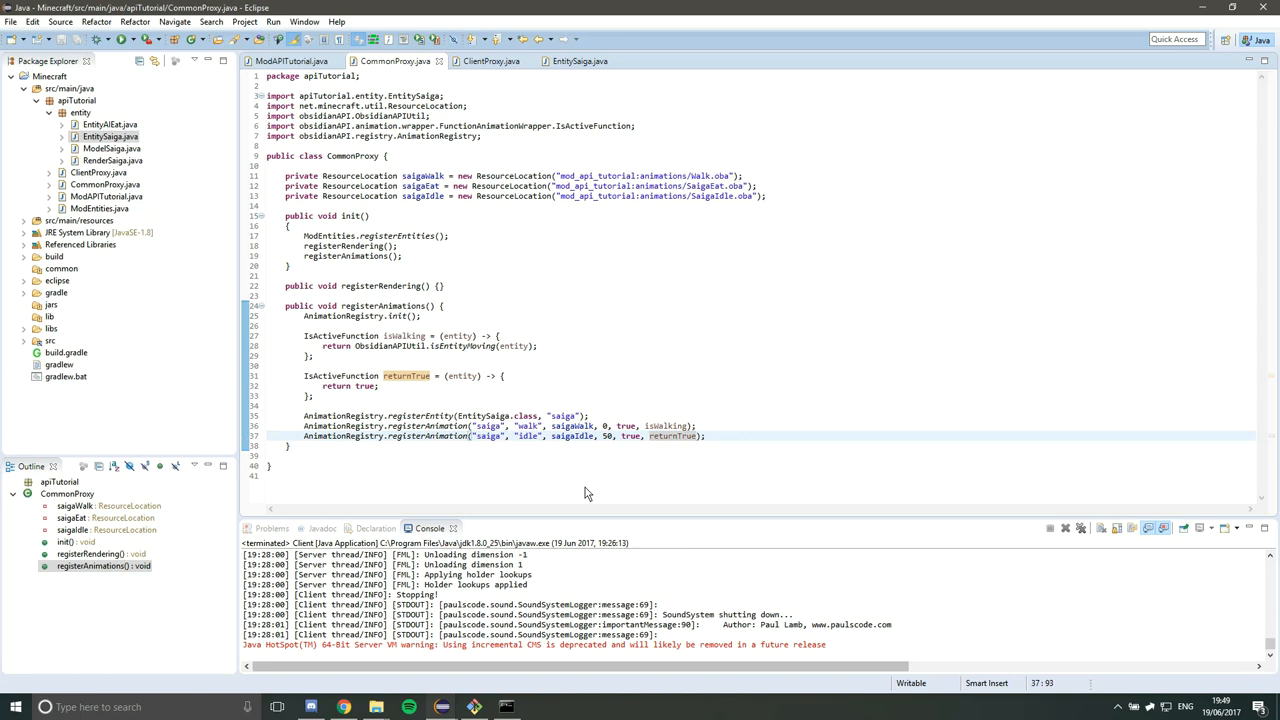
{"action": "mouse_move", "coordinate": [684, 460]}
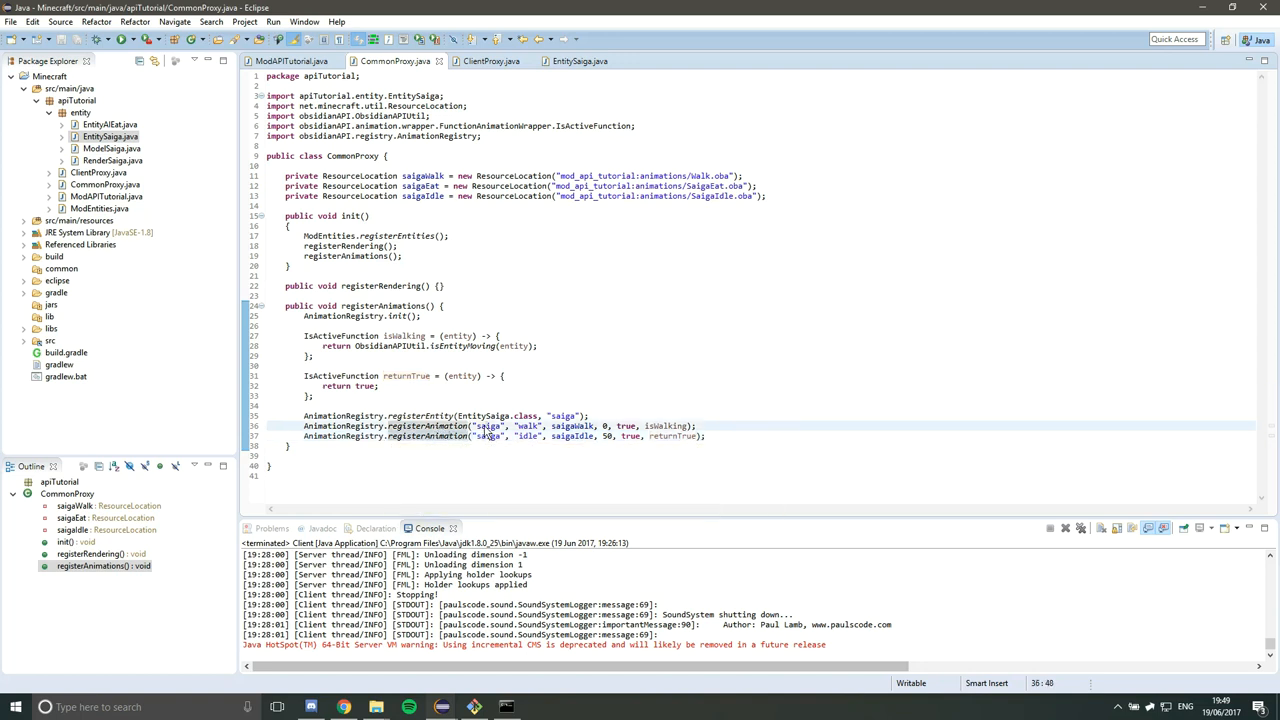
{"action": "double_click", "coordinate": [484, 424]}
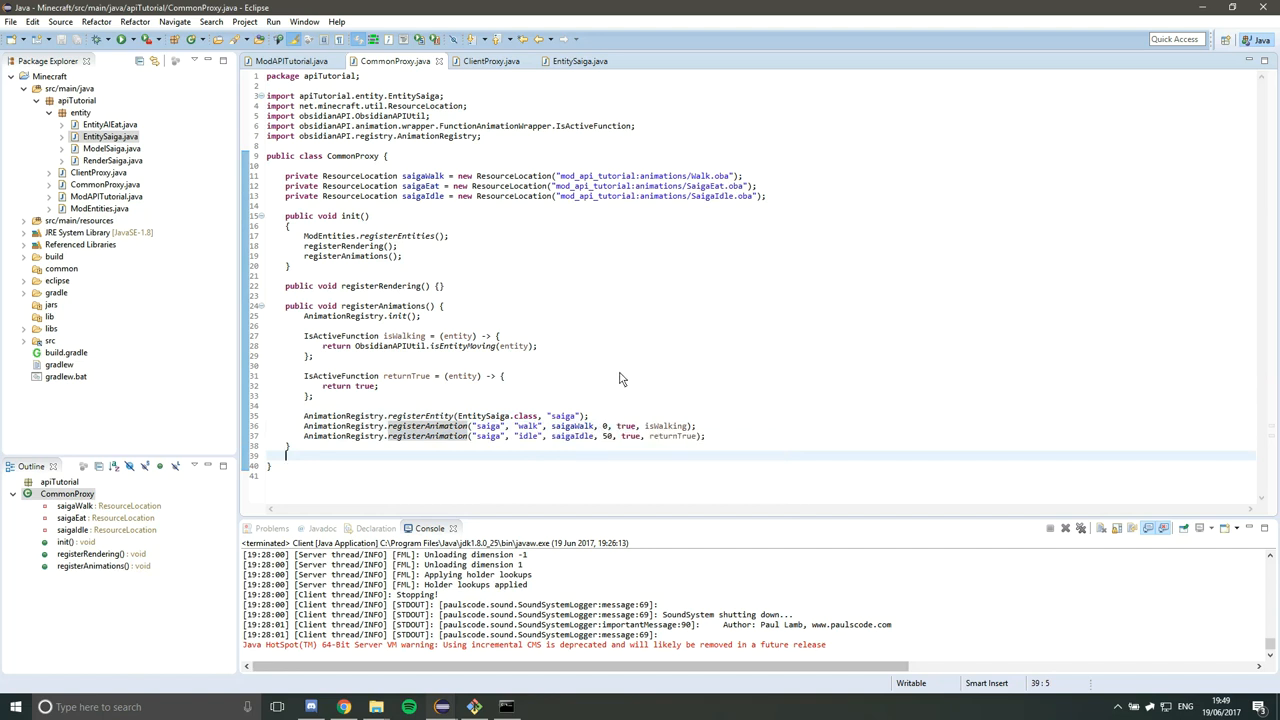
{"action": "mouse_move", "coordinate": [660, 436]}
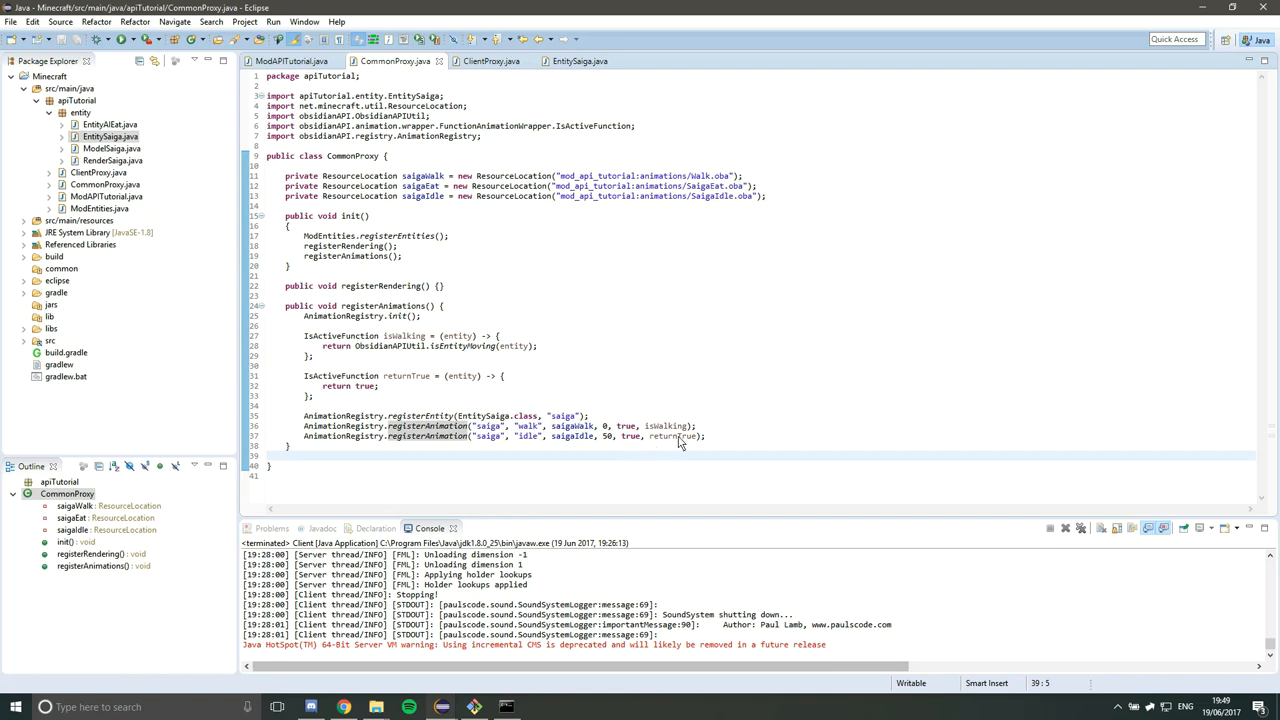
{"action": "mouse_move", "coordinate": [656, 436]}
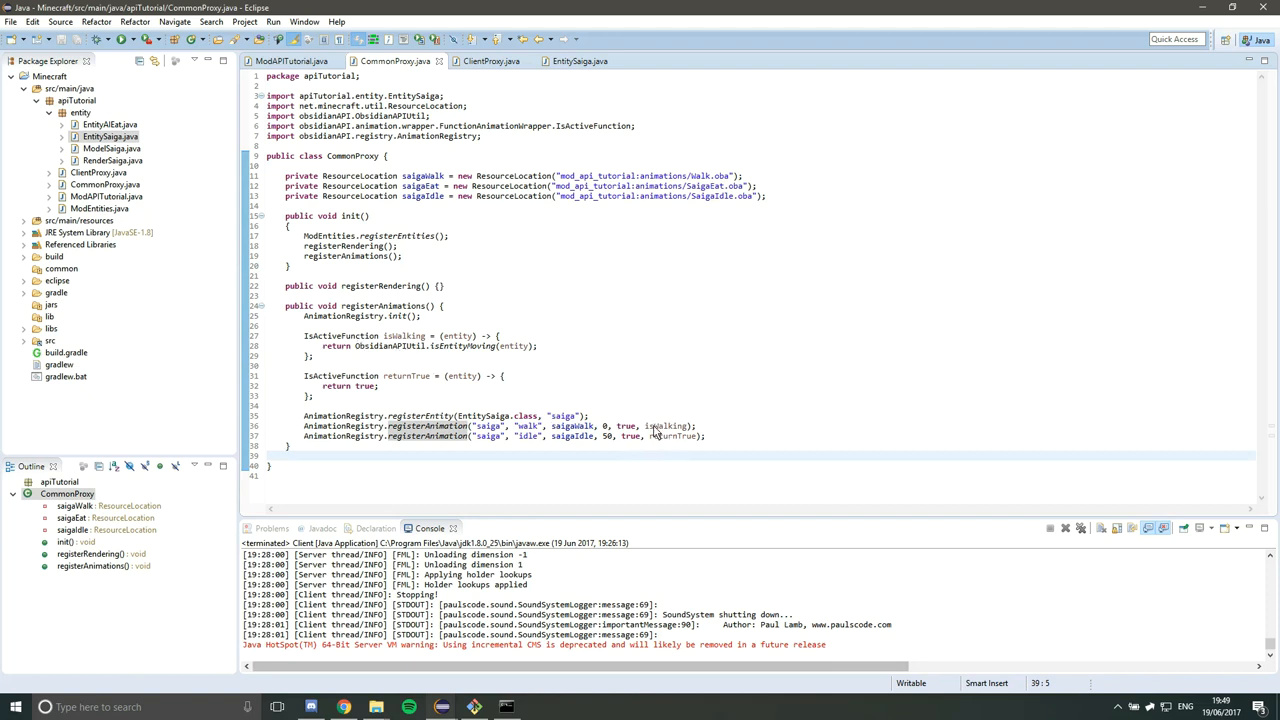
{"action": "mouse_move", "coordinate": [820, 404]}
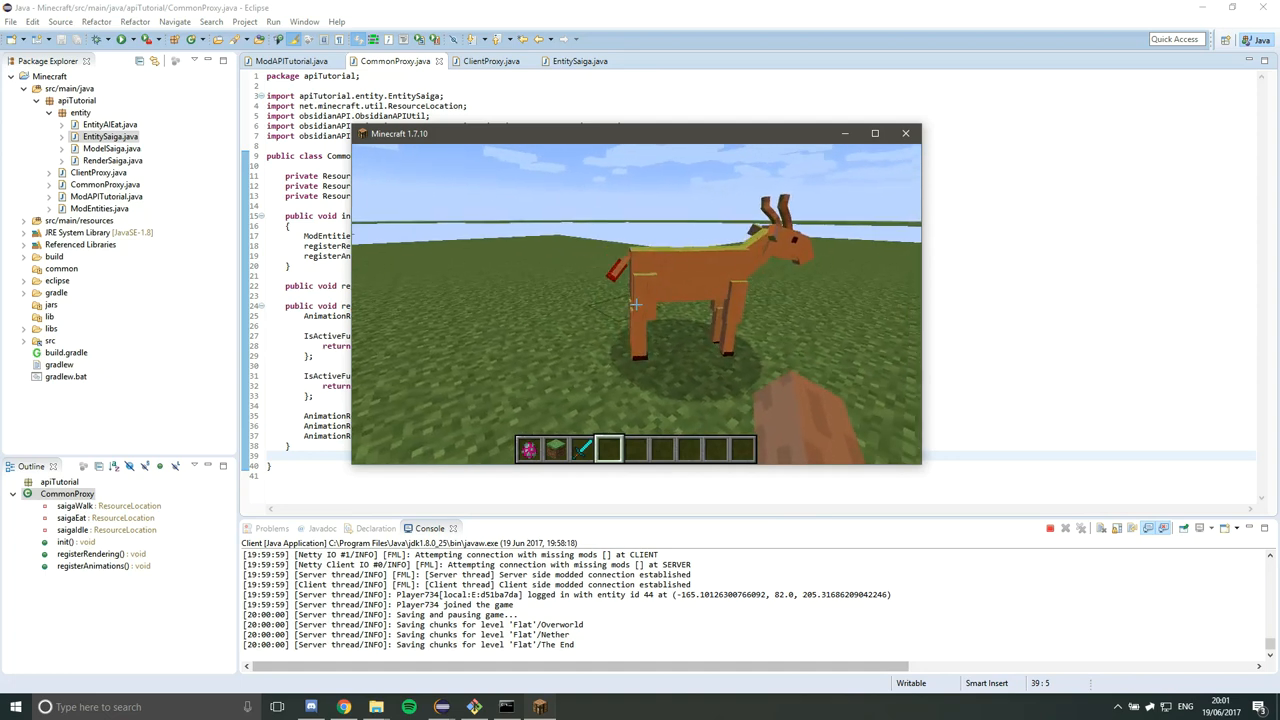
- Pause and resume Minecraft twice while watching the saiga's walk and idle animations
{"action": "key", "text": "Escape"}
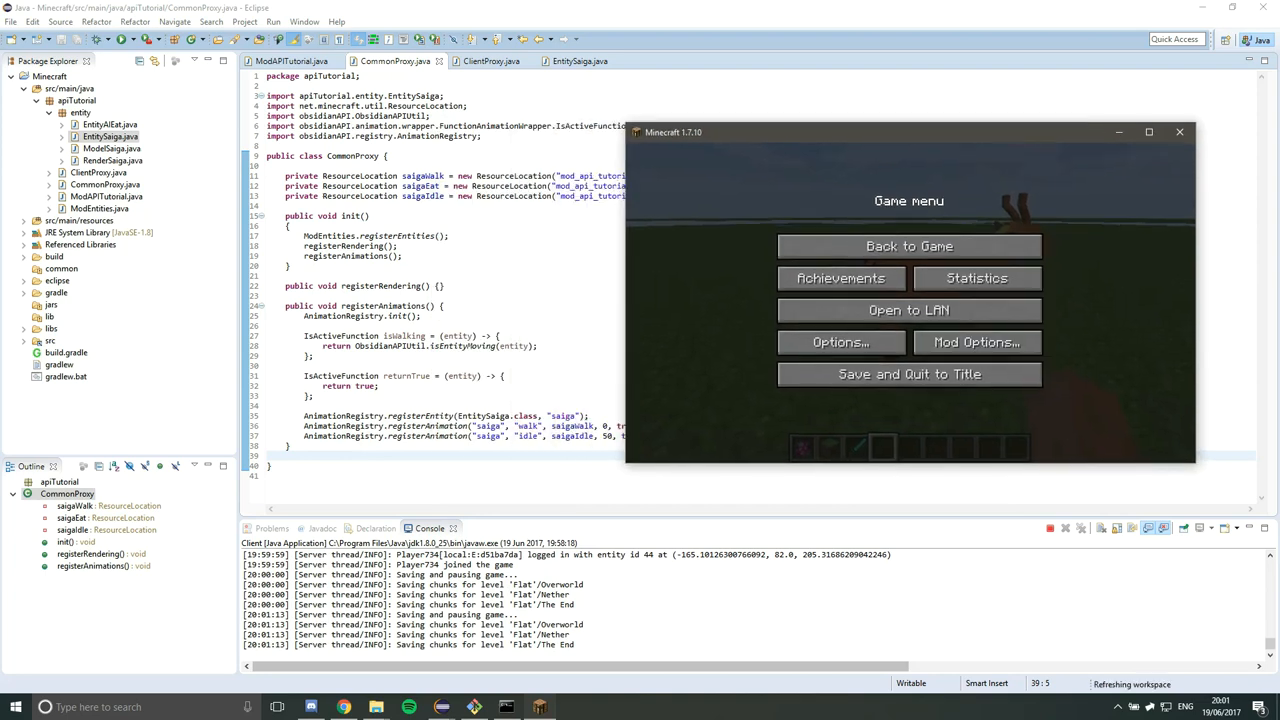
{"action": "left_click", "coordinate": [908, 244]}
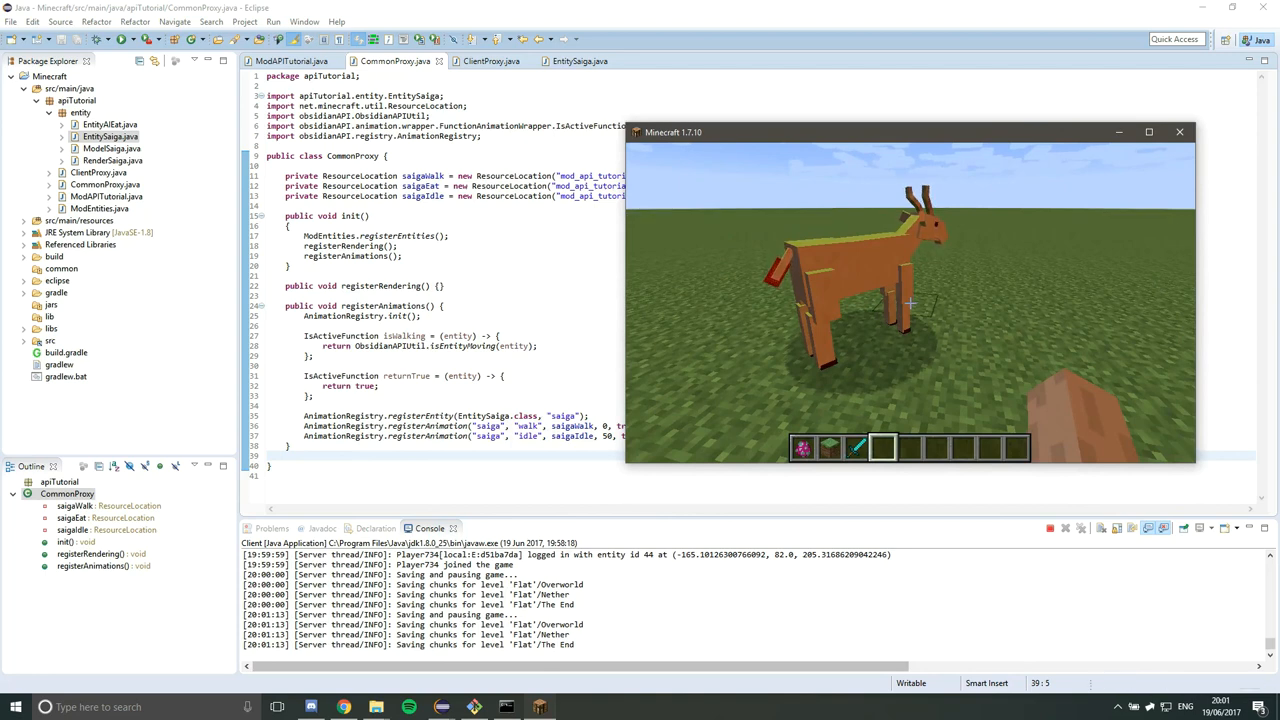
{"action": "key", "text": "Escape"}
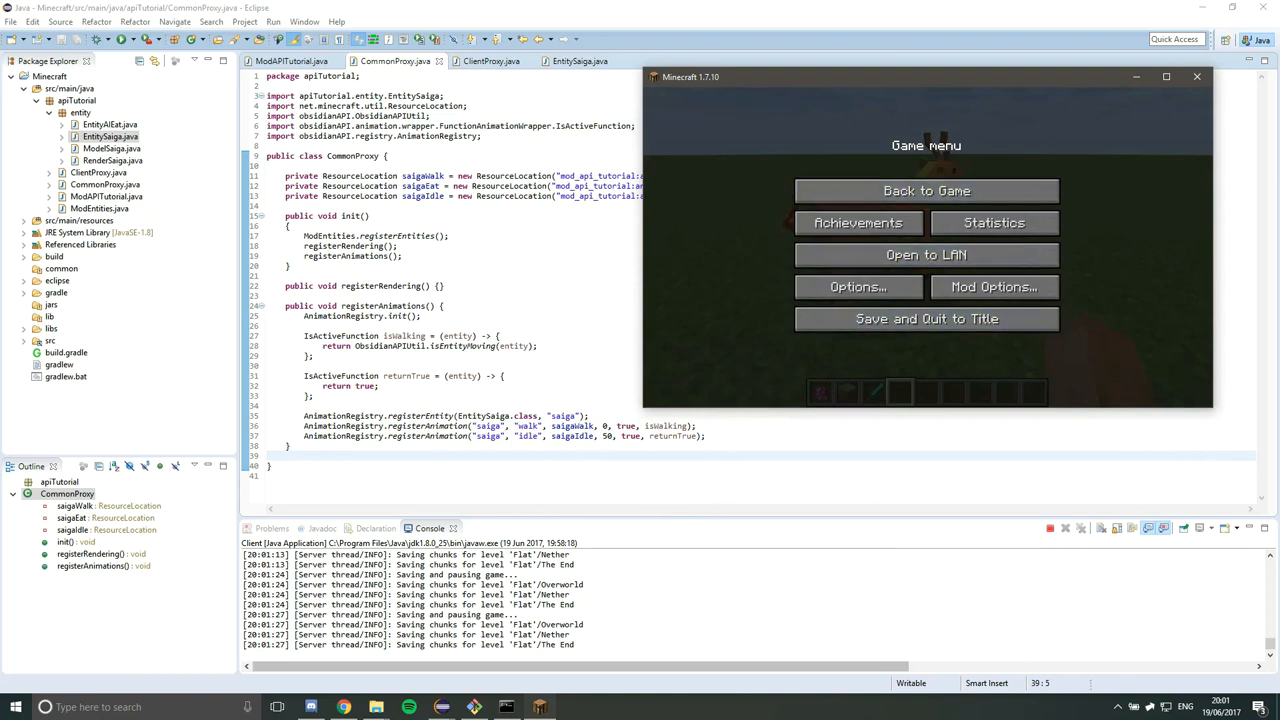
{"action": "left_click", "coordinate": [926, 190]}
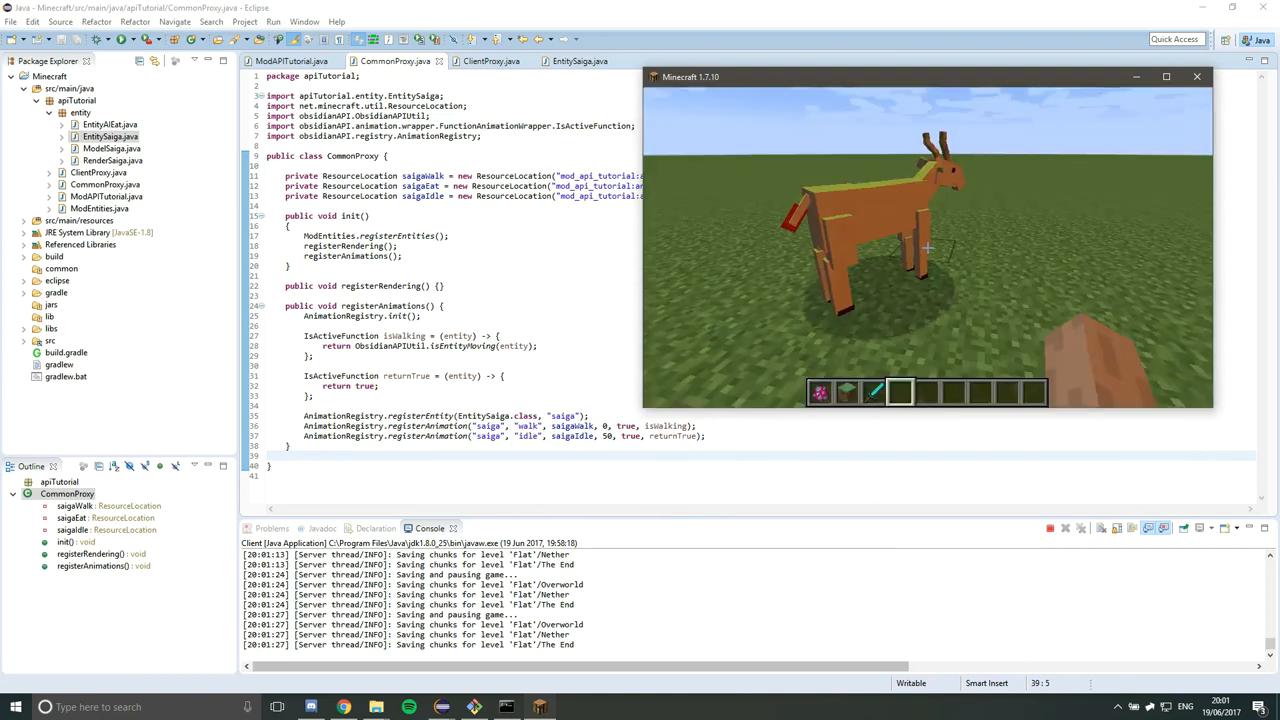